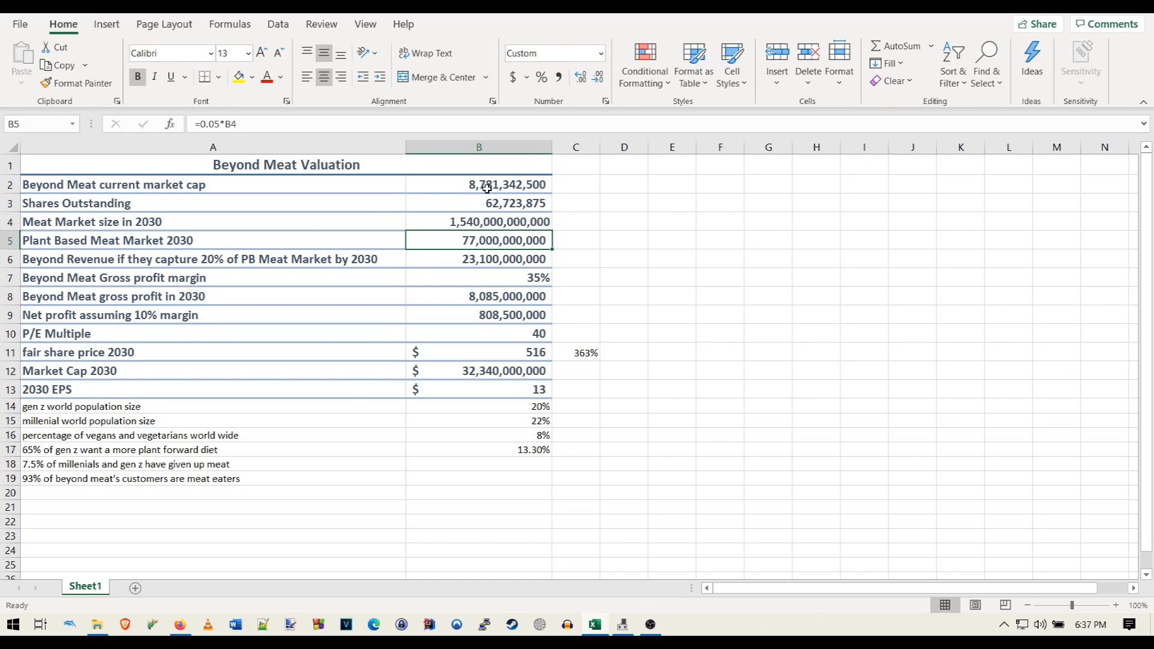
Review the market cap, shares outstanding, meat market size, plant-based market and revenue formulas
left_click(479, 184)
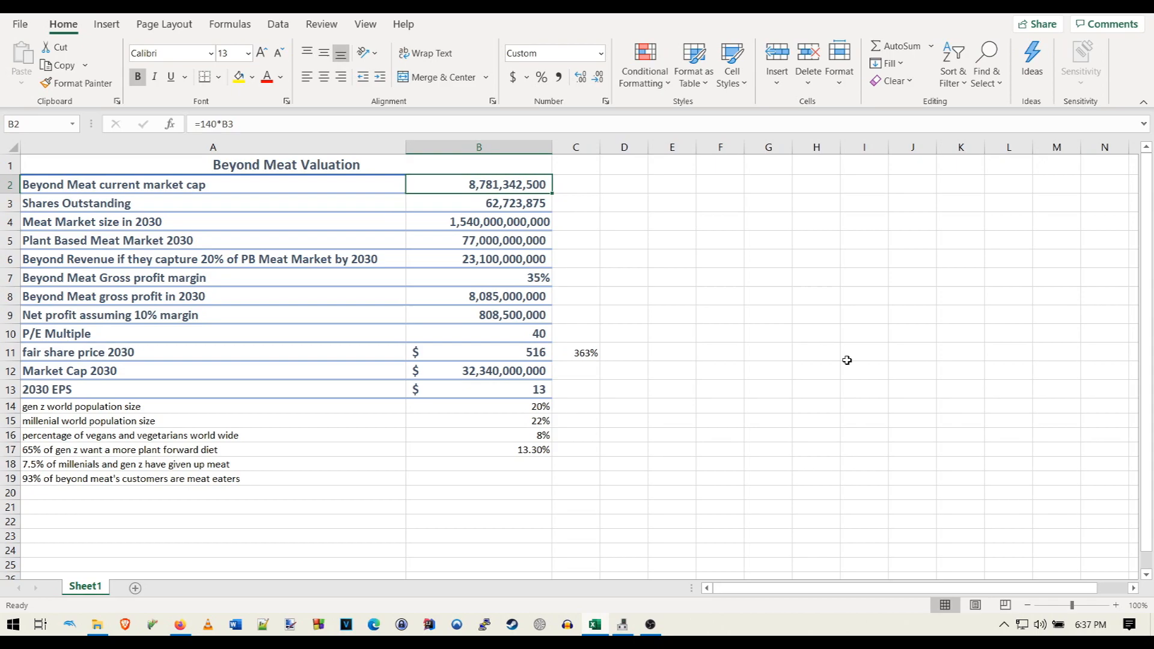
mouse_move(695, 304)
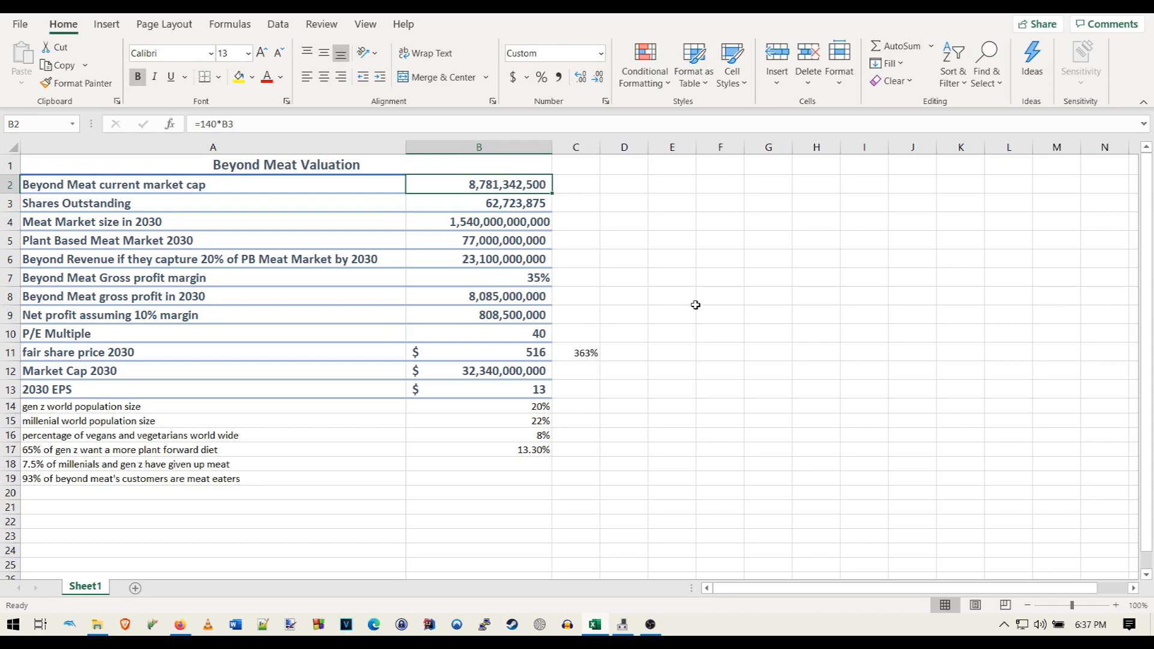
left_click(479, 203)
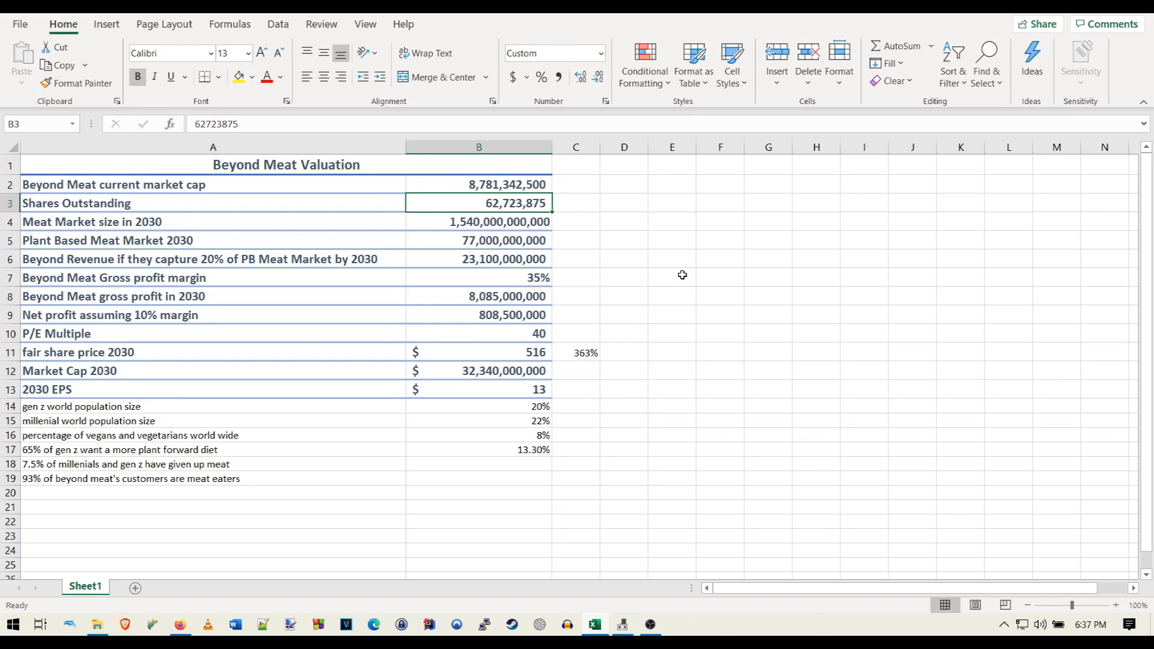
left_click(478, 222)
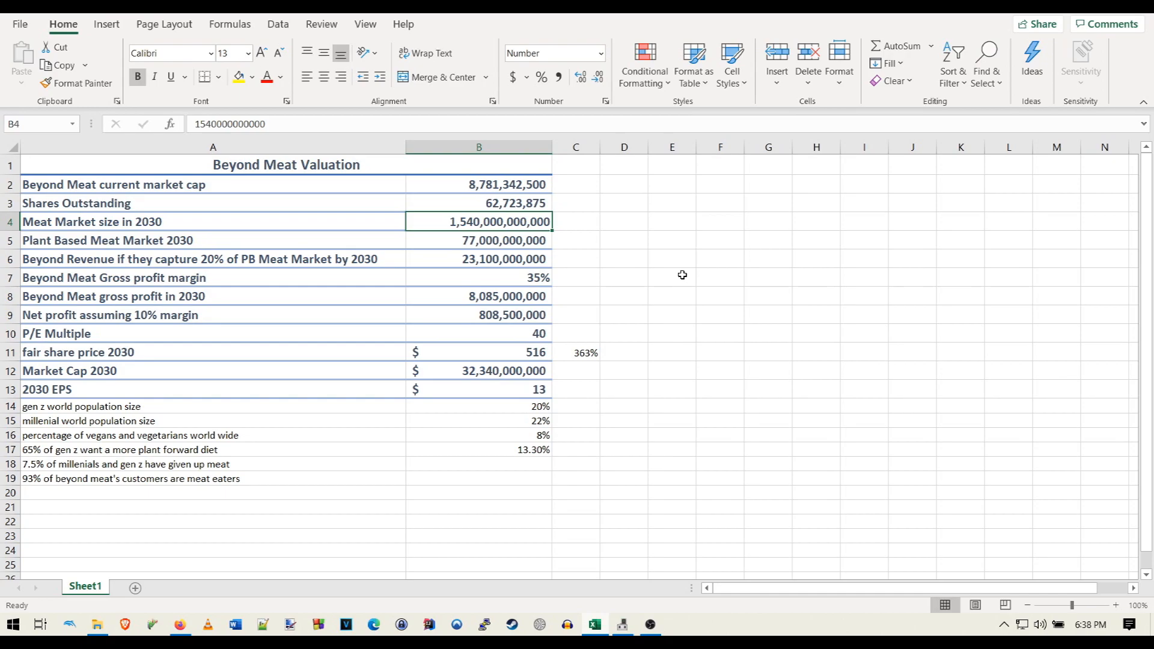
left_click(478, 240)
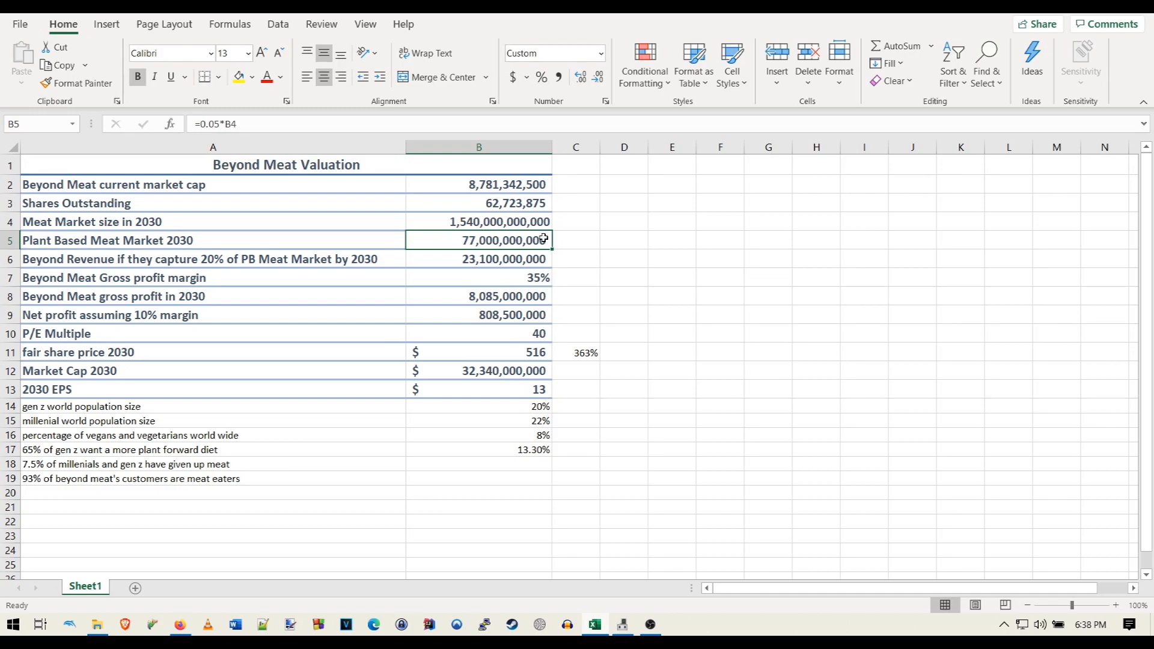
left_click(478, 258)
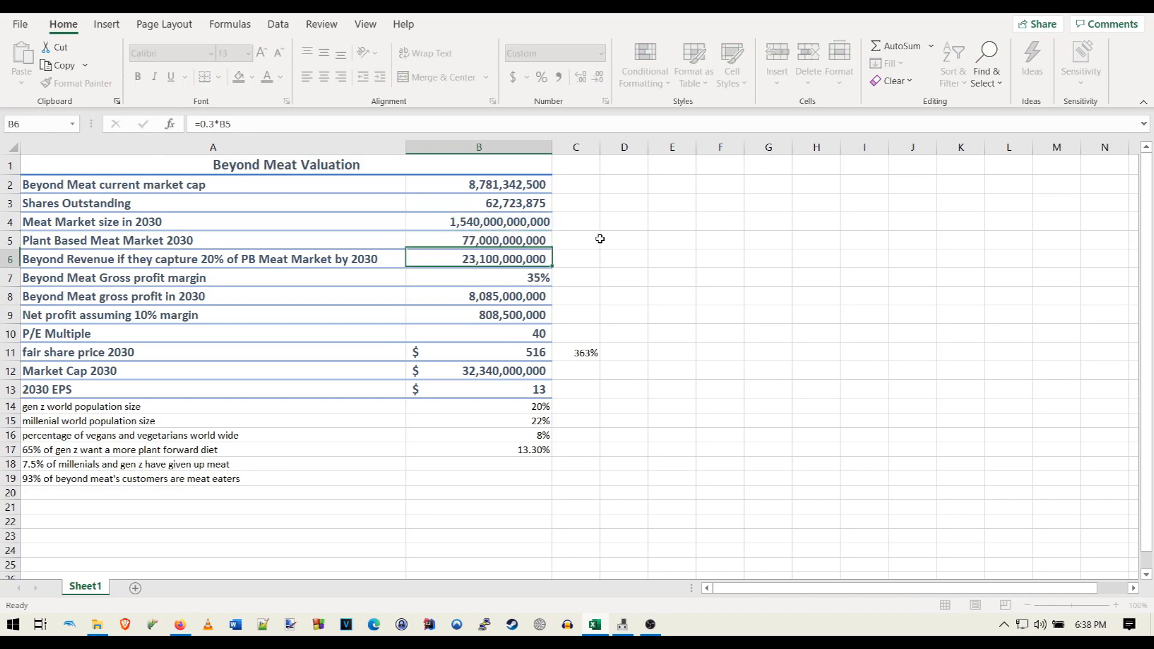
left_click(478, 221)
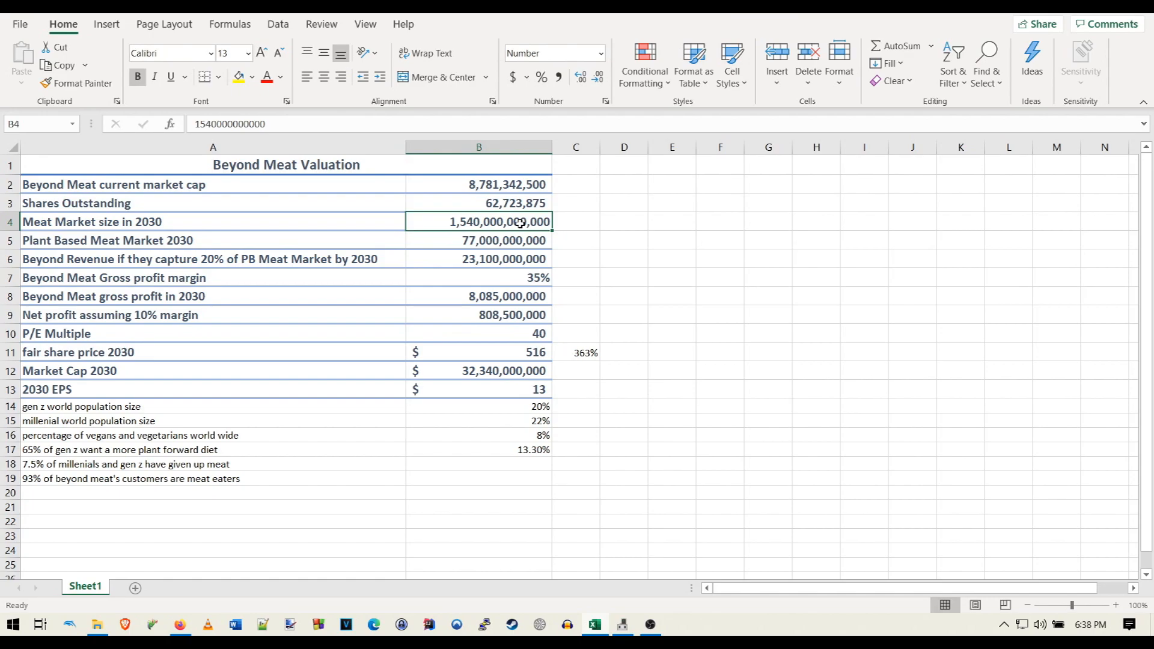
left_click(576, 258)
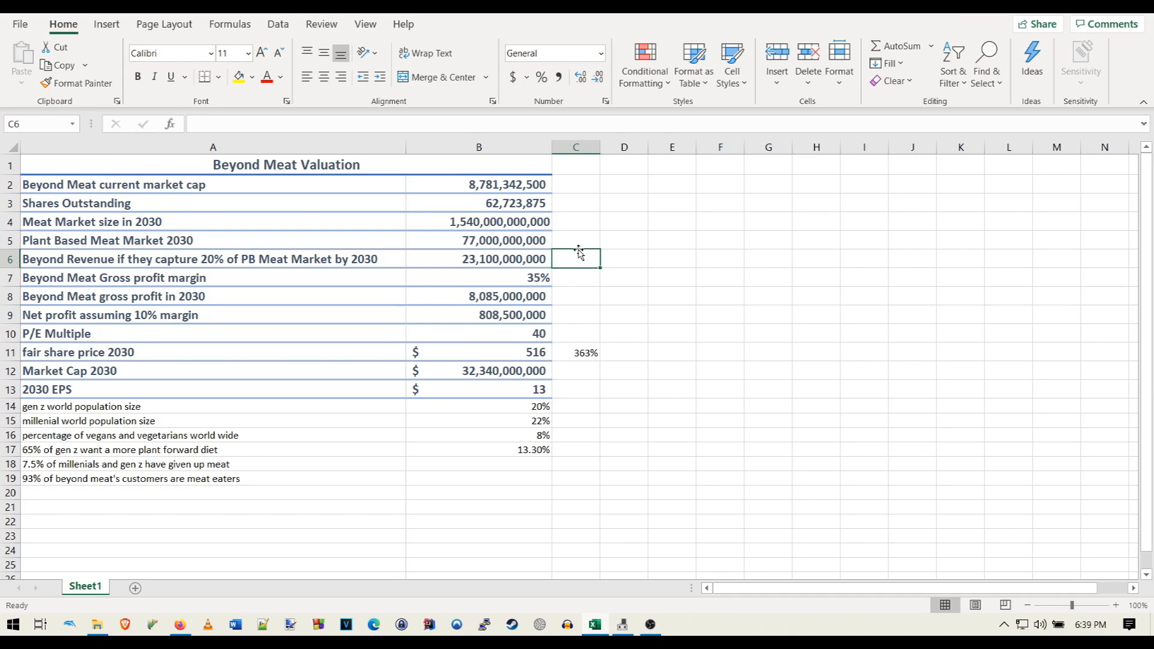
left_click(478, 240)
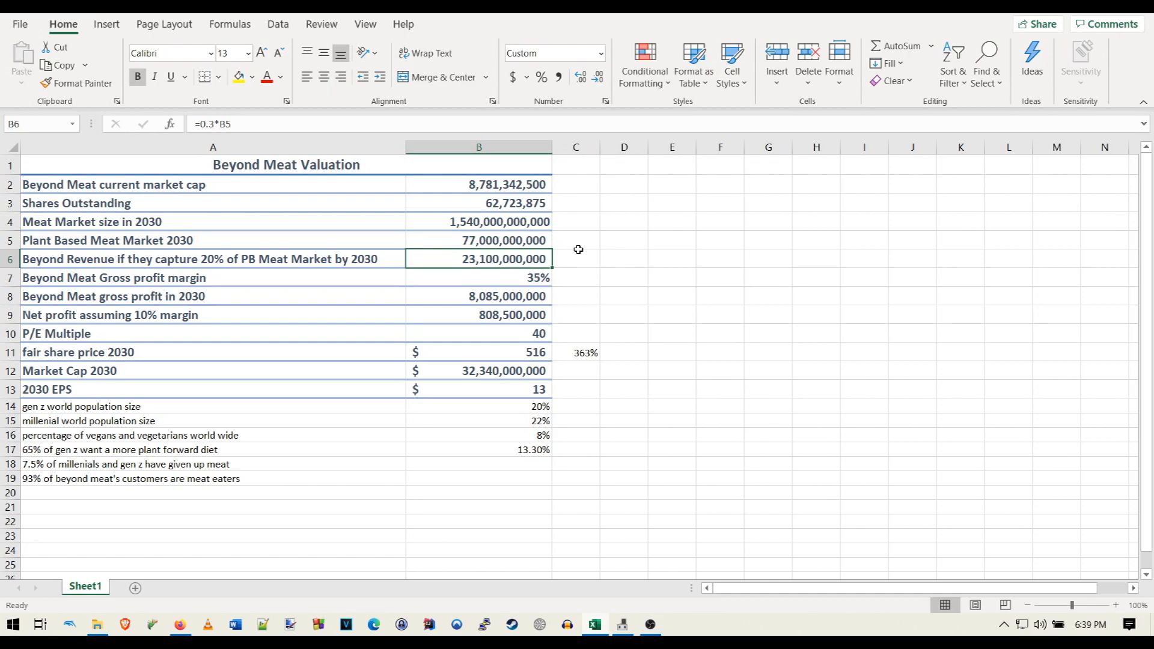
mouse_move(836, 281)
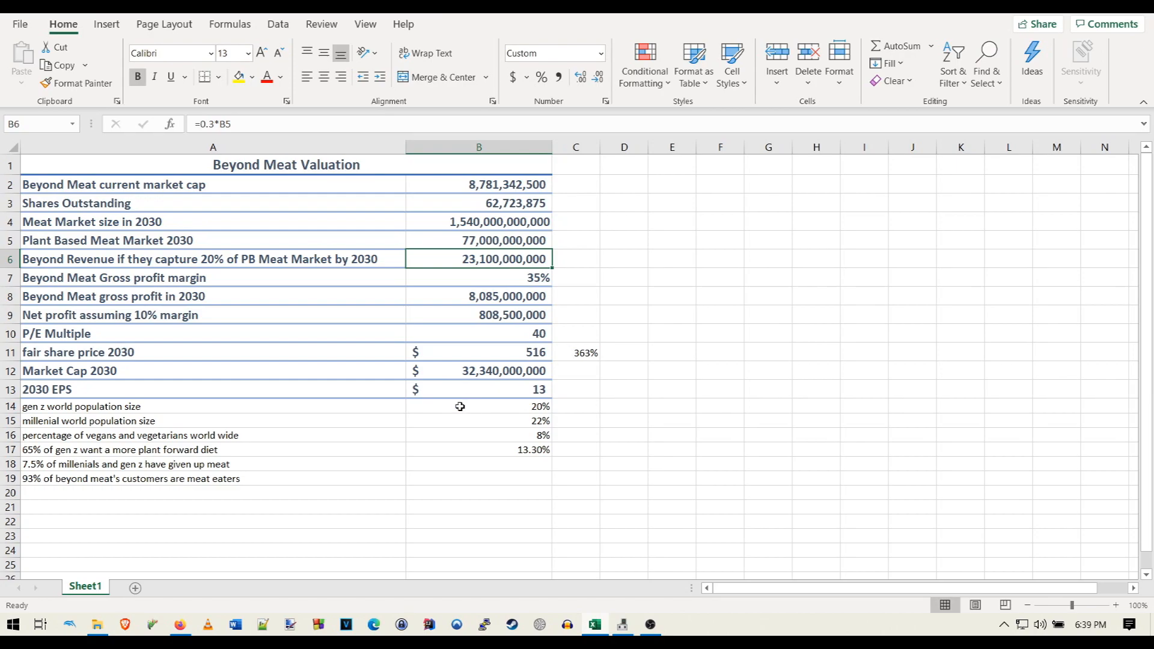
Read the Gen Z, plant-forward diet and meat-eater notes and the B17 percentage formula
left_click(672, 478)
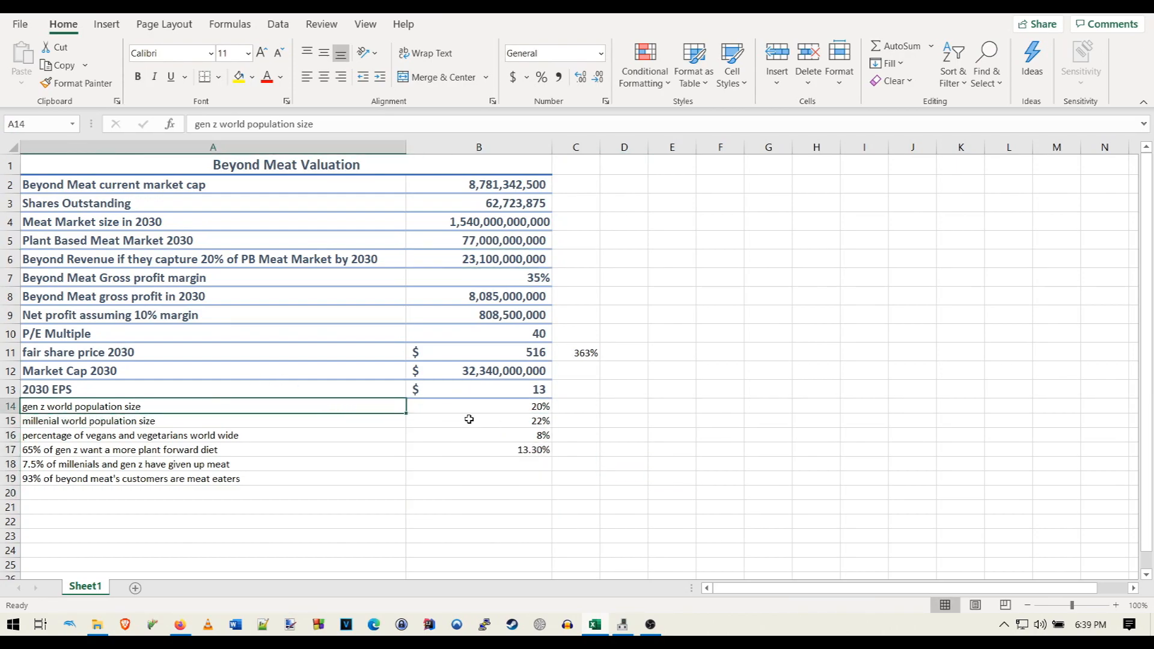
left_click(88, 420)
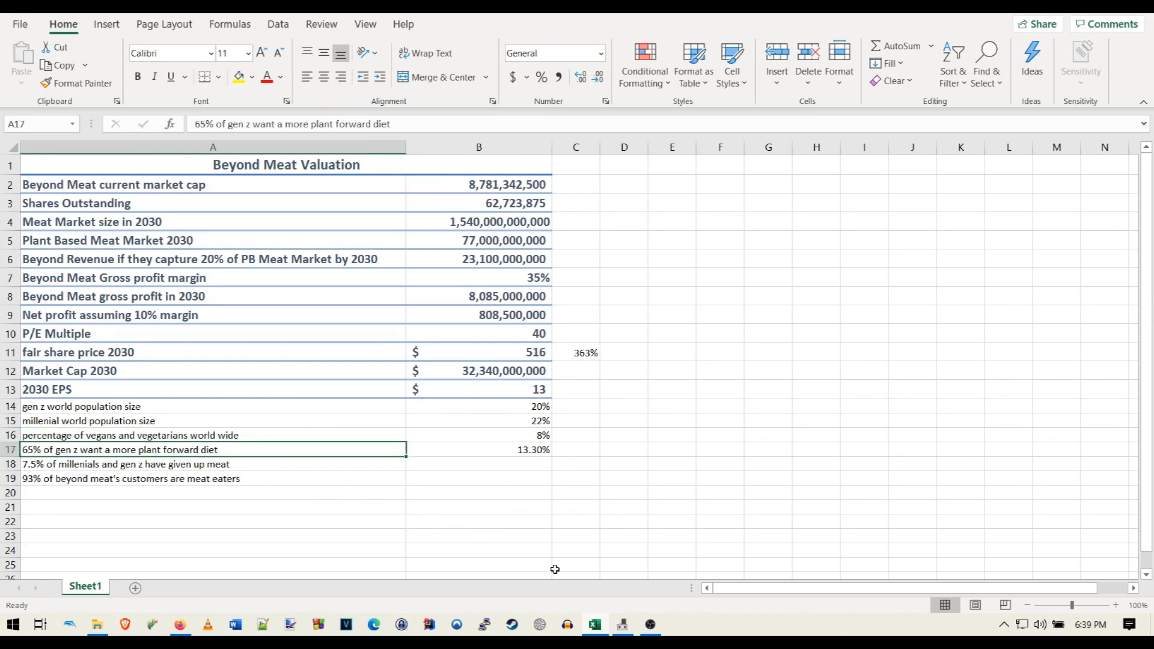
mouse_move(255, 409)
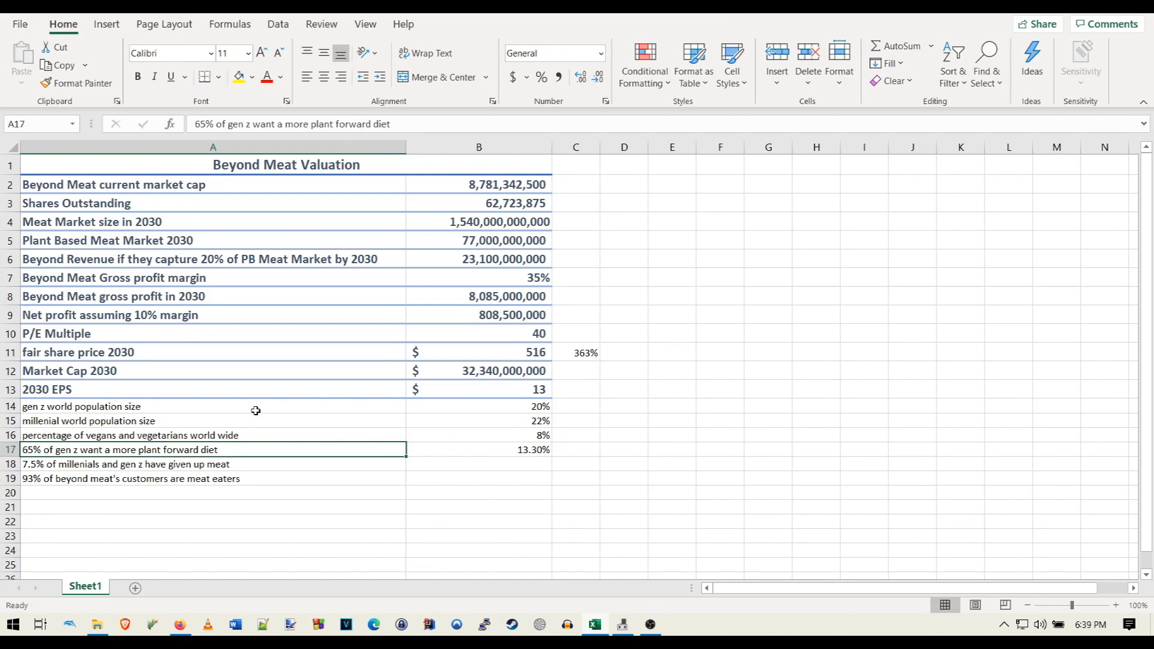
left_click(478, 449)
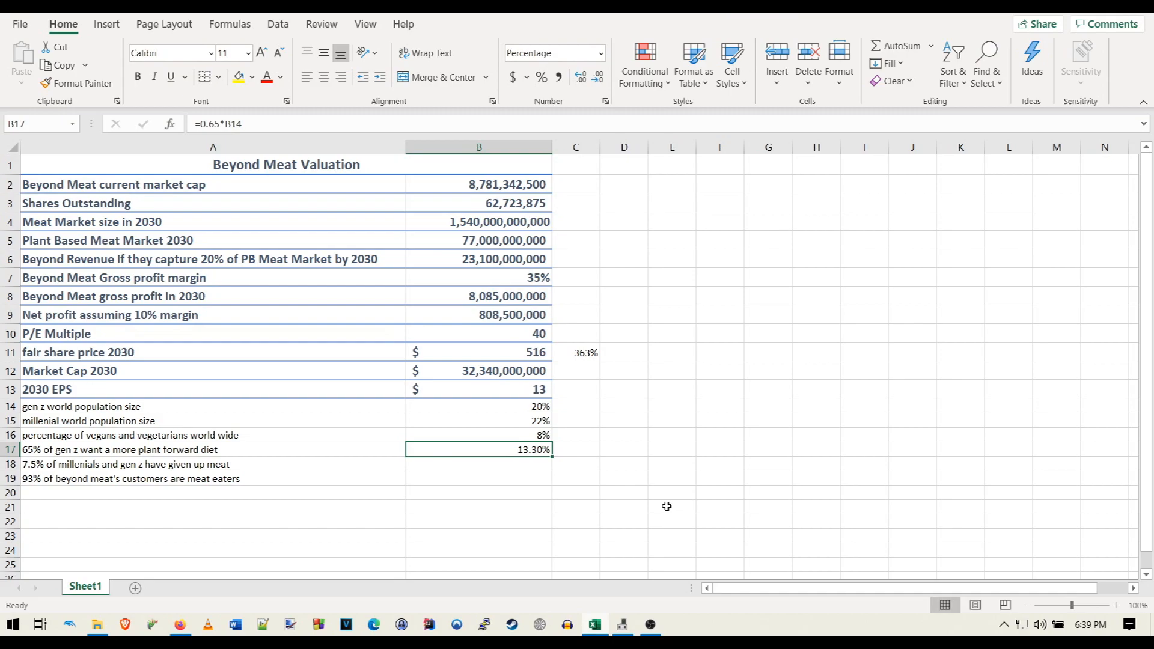
left_click(122, 463)
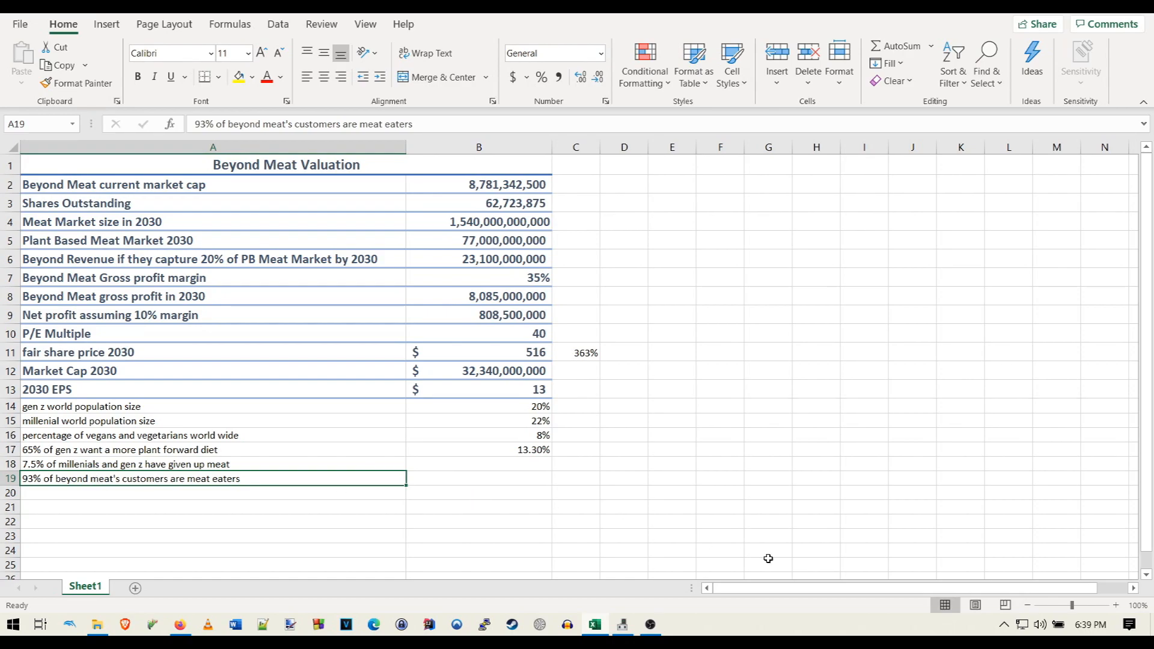
mouse_move(746, 452)
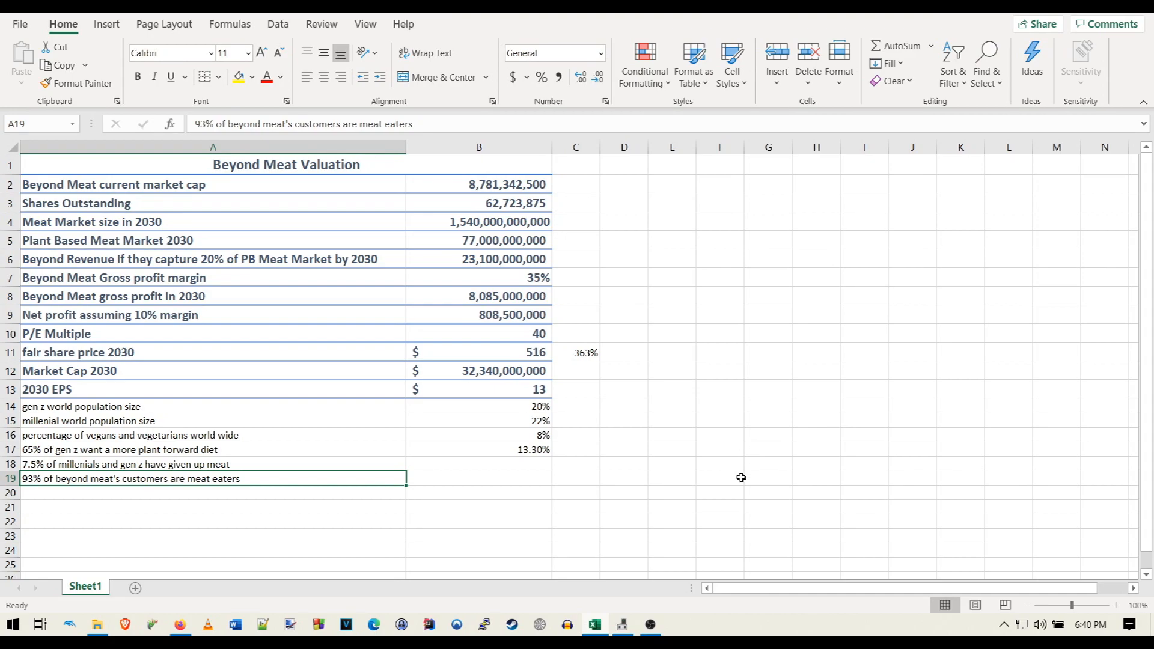
Inspect the revenue capture label, B17 percentage, 35% margin, and gross and net profit formulas
left_click(213, 259)
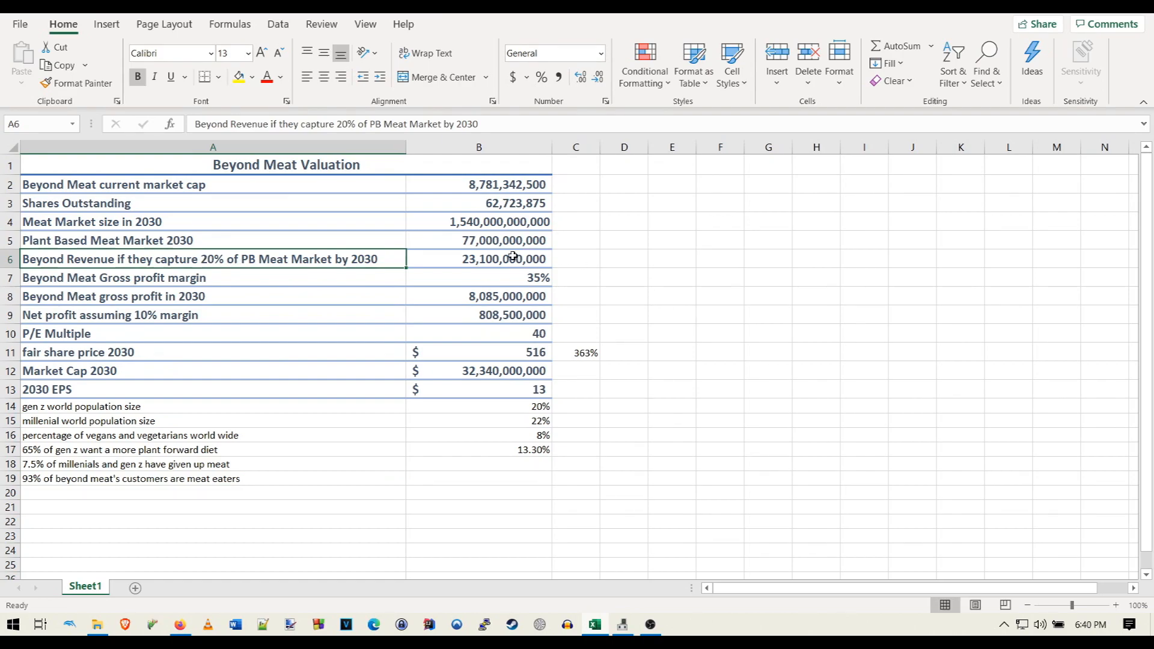
left_click(624, 278)
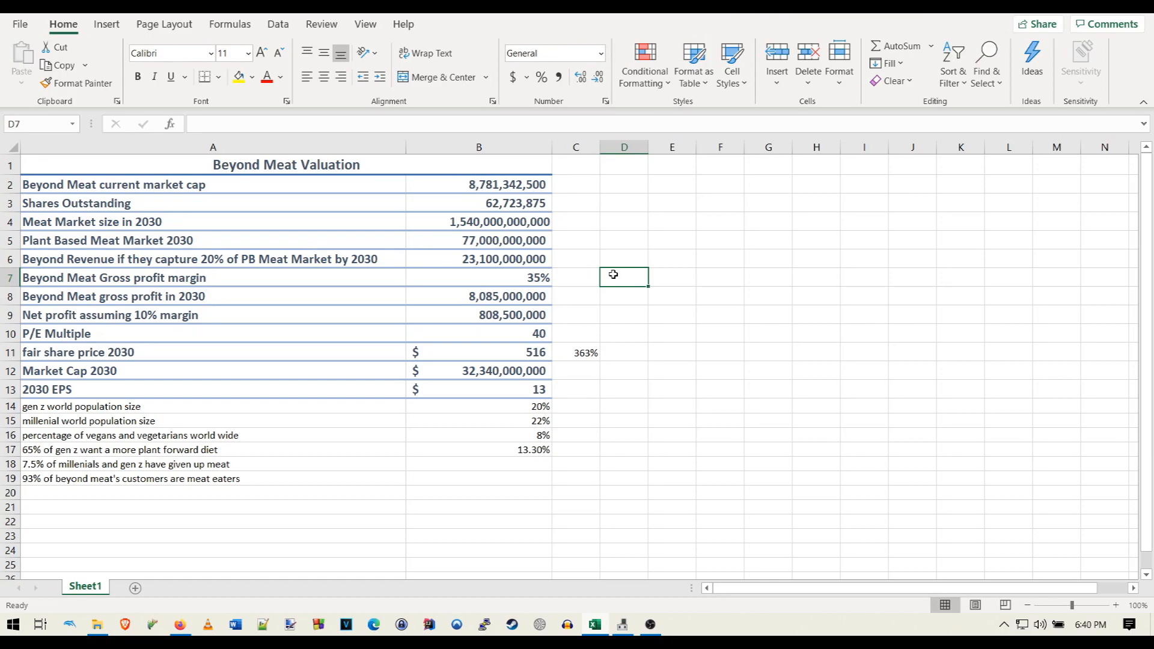
mouse_move(663, 189)
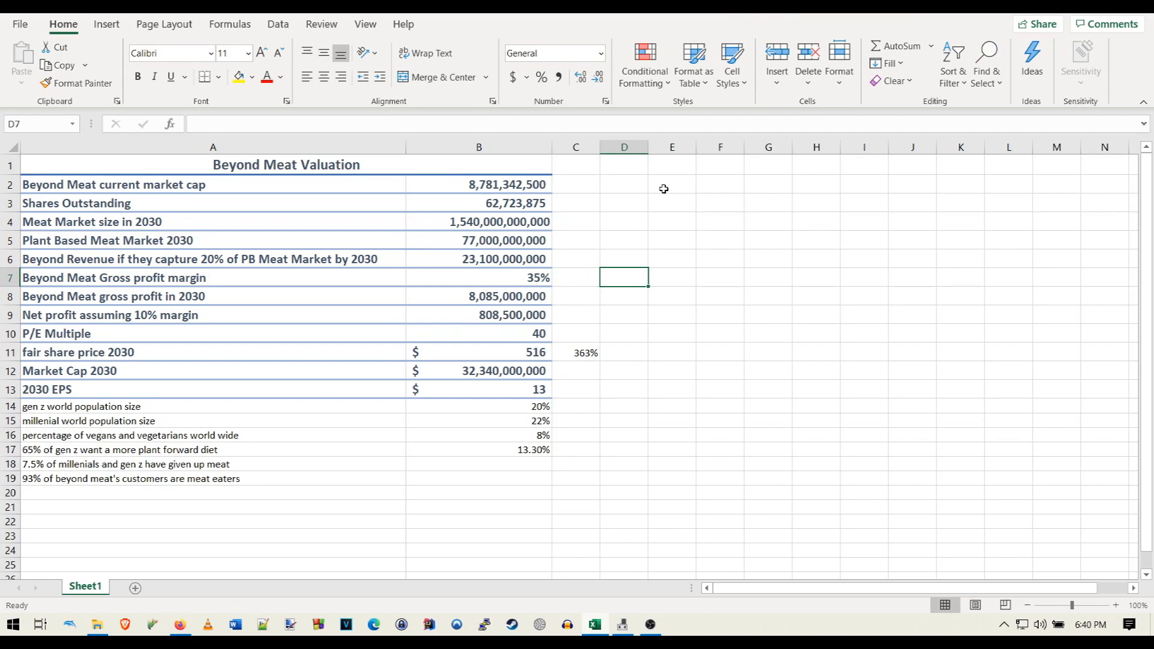
left_click(478, 449)
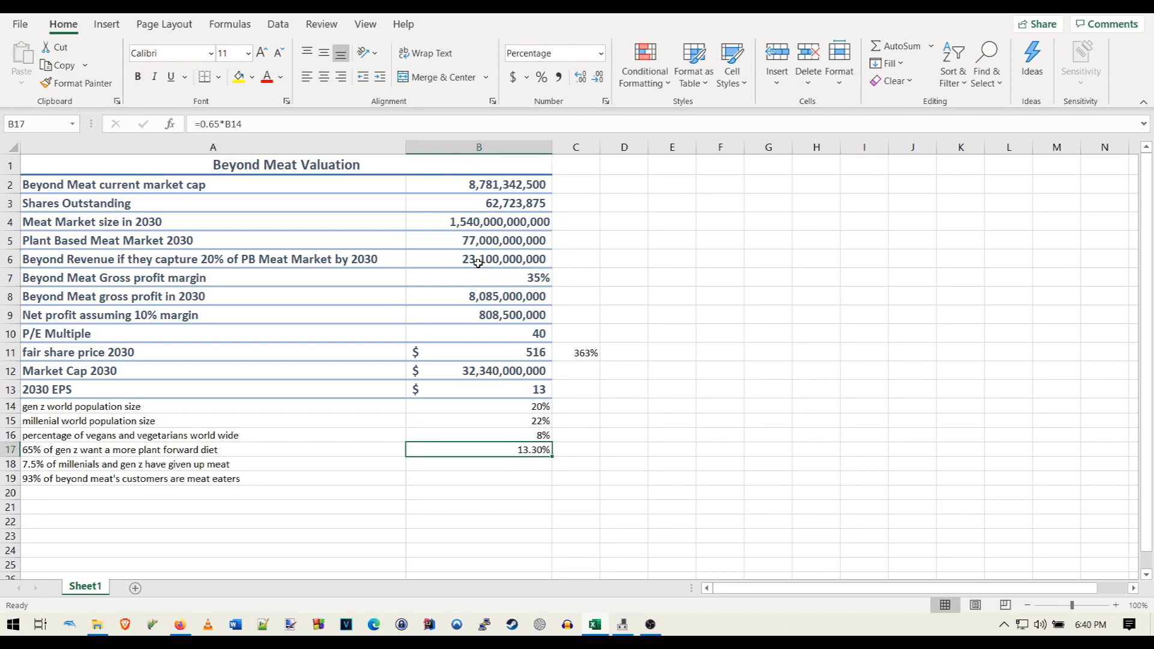
left_click(503, 259)
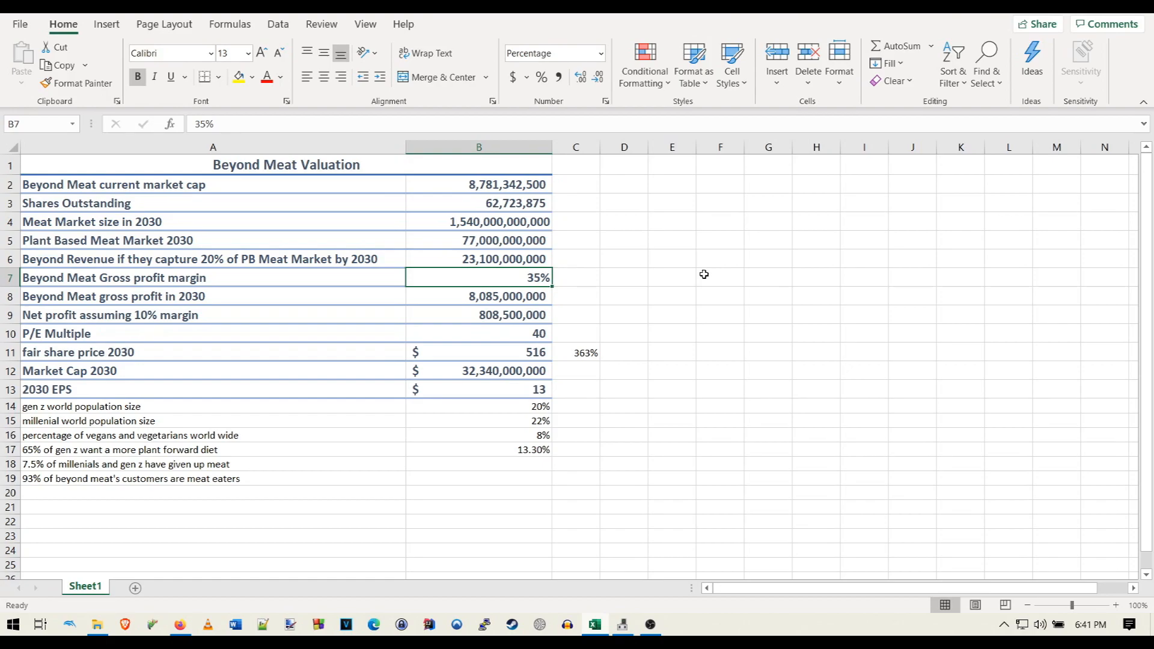
left_click(478, 295)
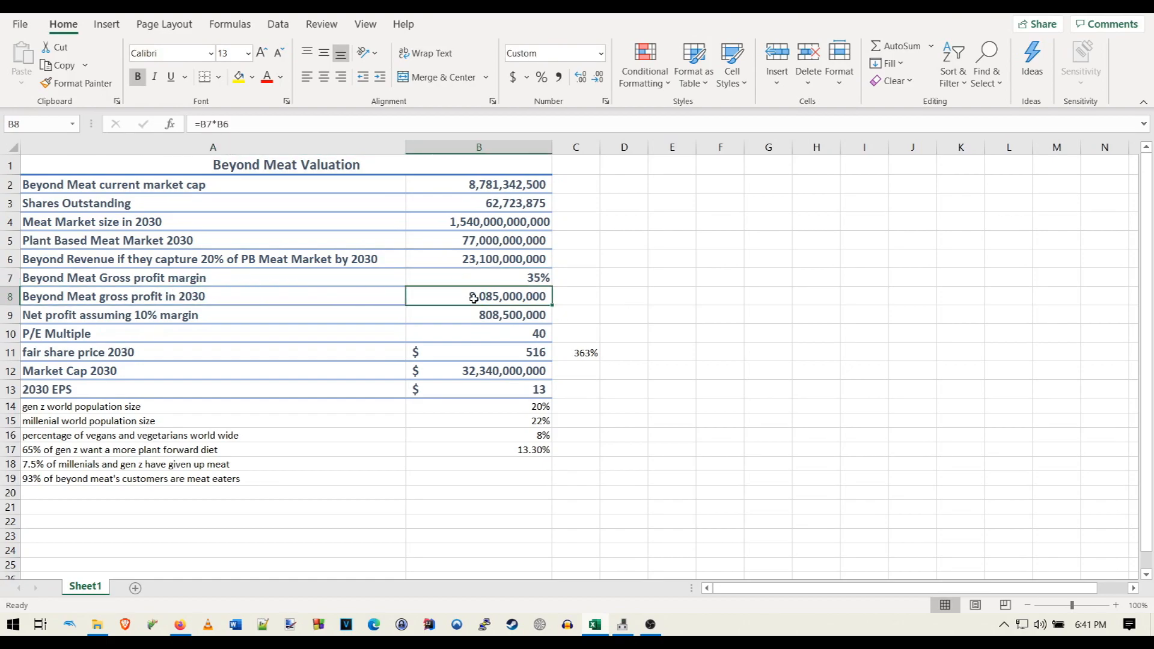
mouse_move(279, 325)
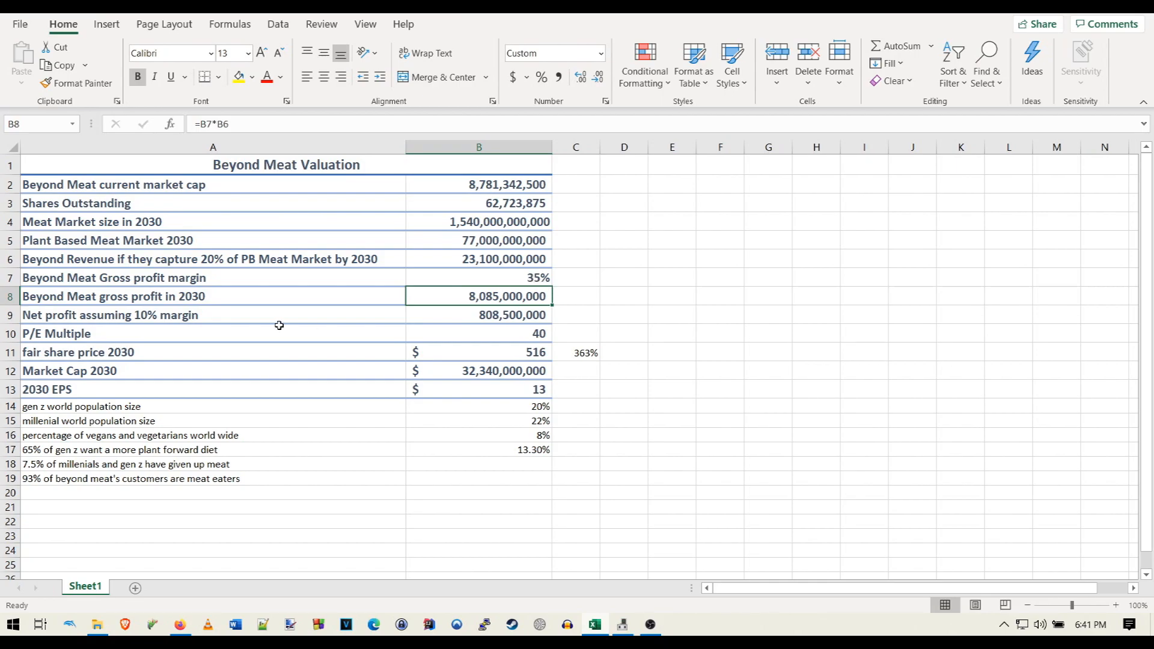
left_click(212, 314)
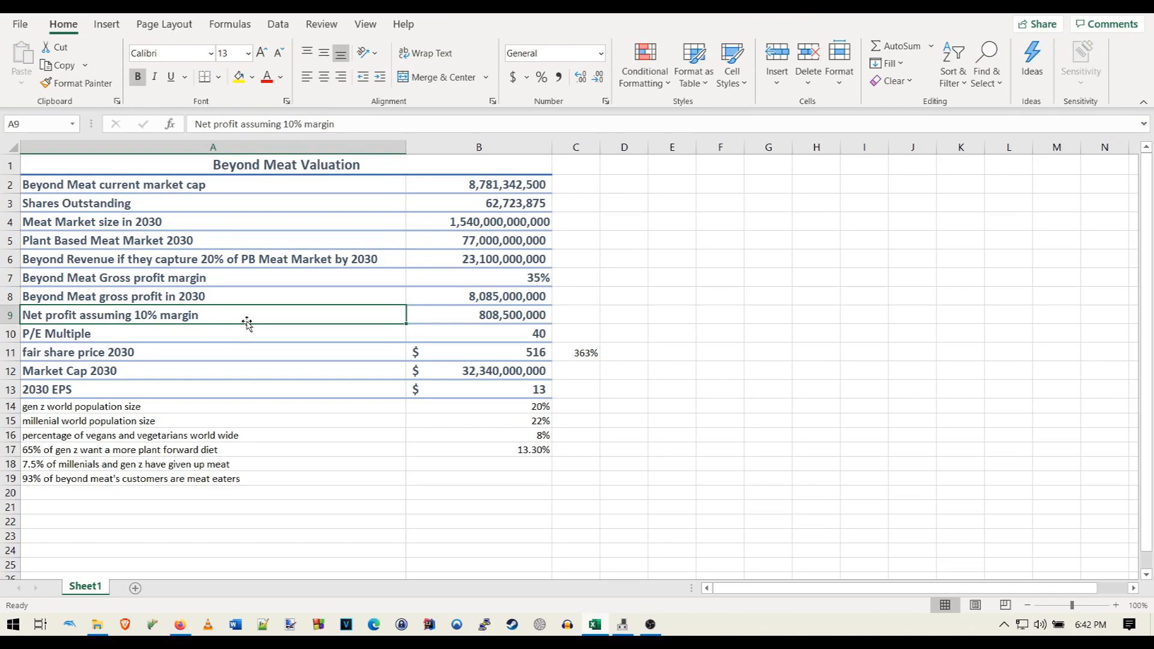
left_click(478, 314)
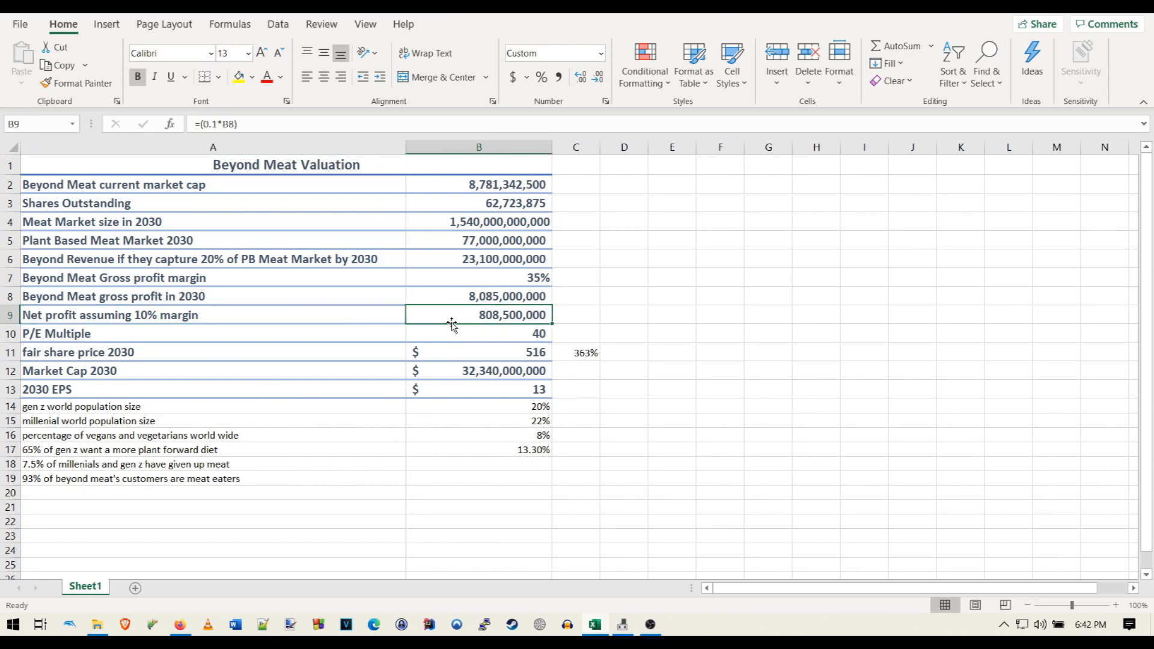
mouse_move(771, 535)
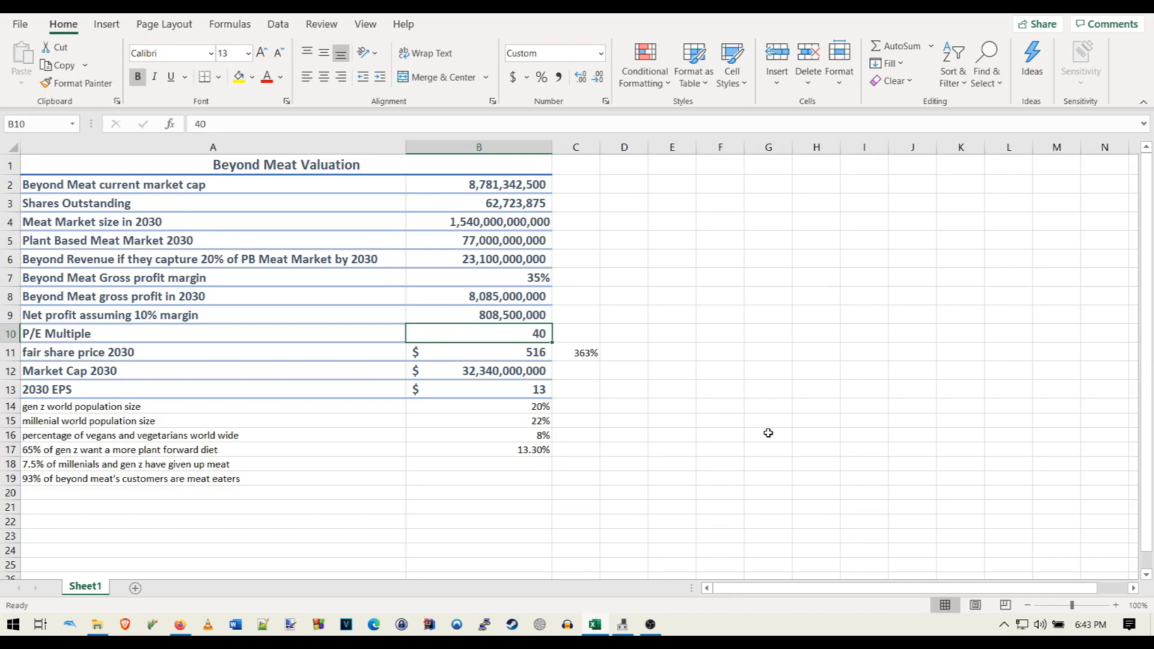
Check the fair share price, 2030 market cap and 2030 EPS formulas
left_click(479, 351)
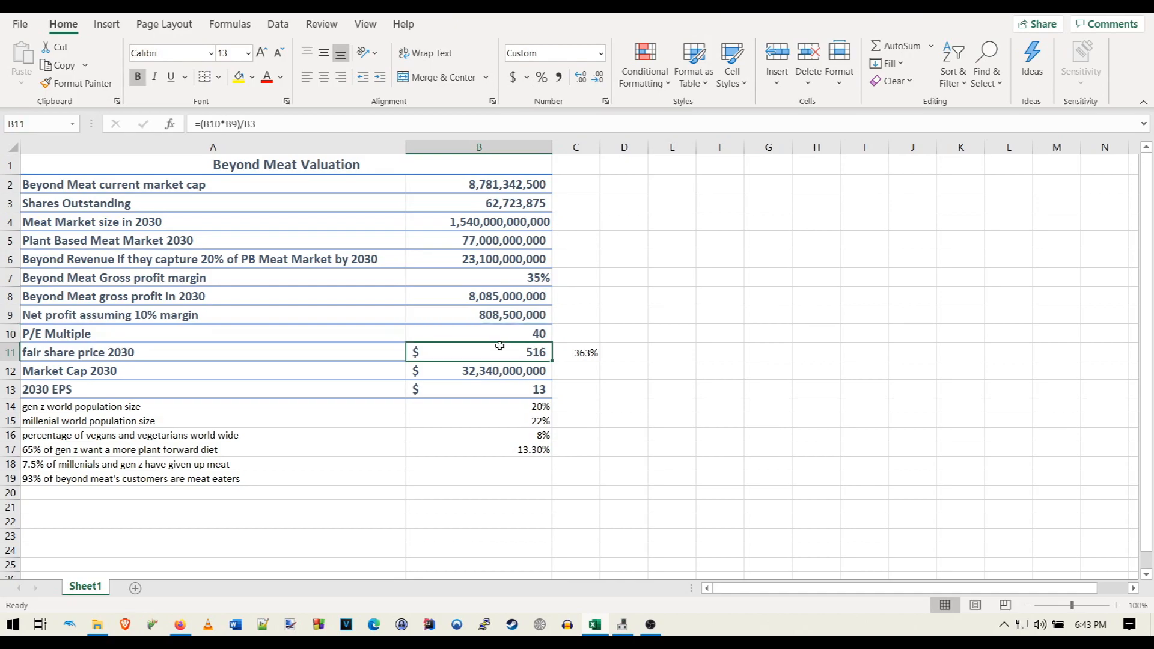
mouse_move(501, 363)
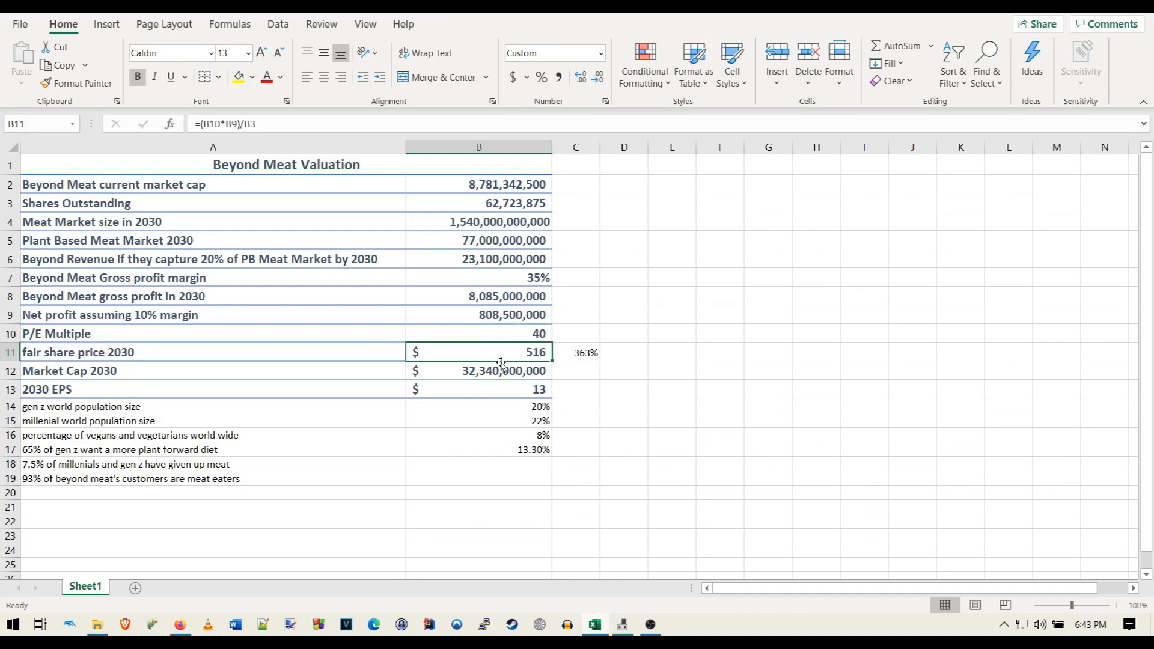
left_click(478, 370)
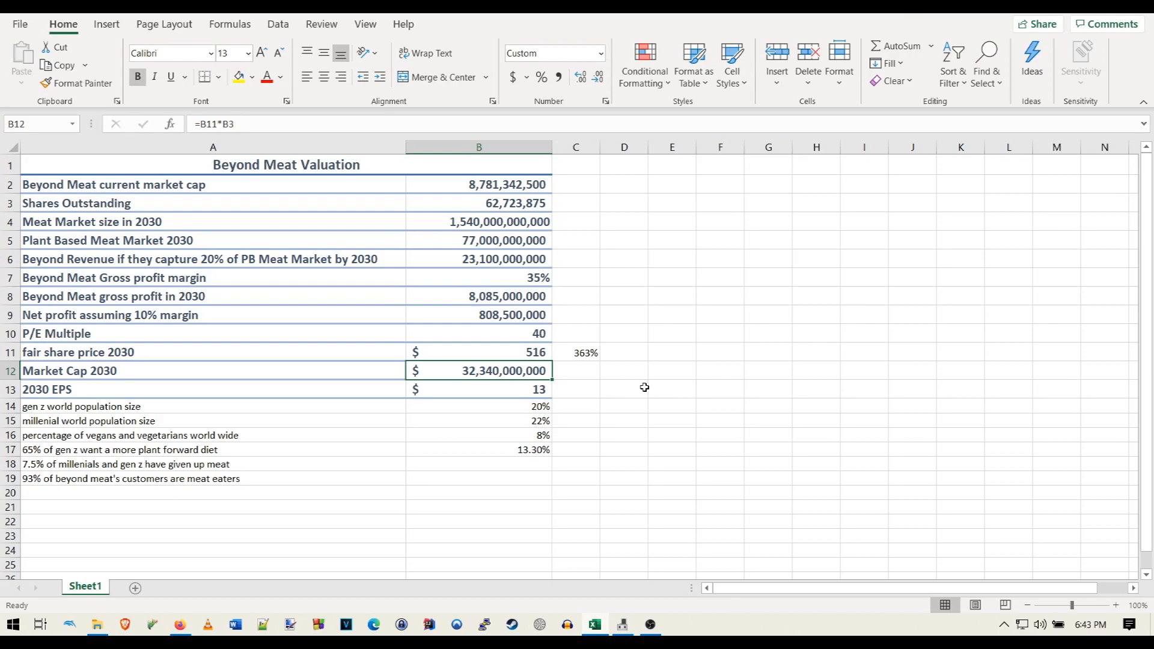
left_click(478, 389)
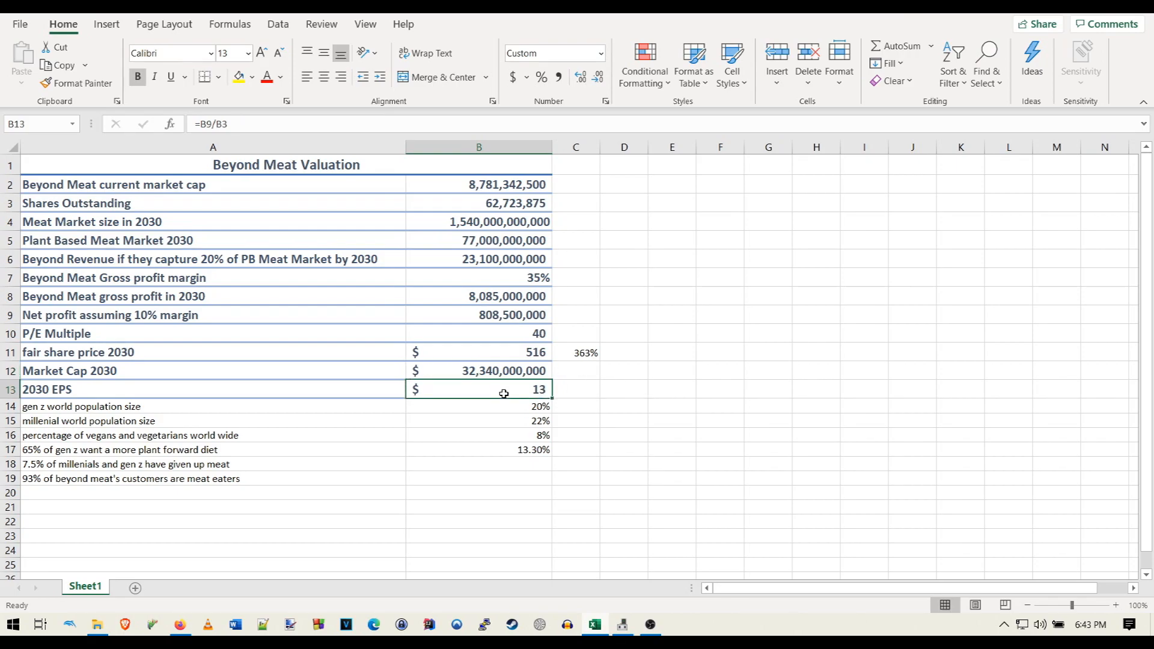
mouse_move(579, 391)
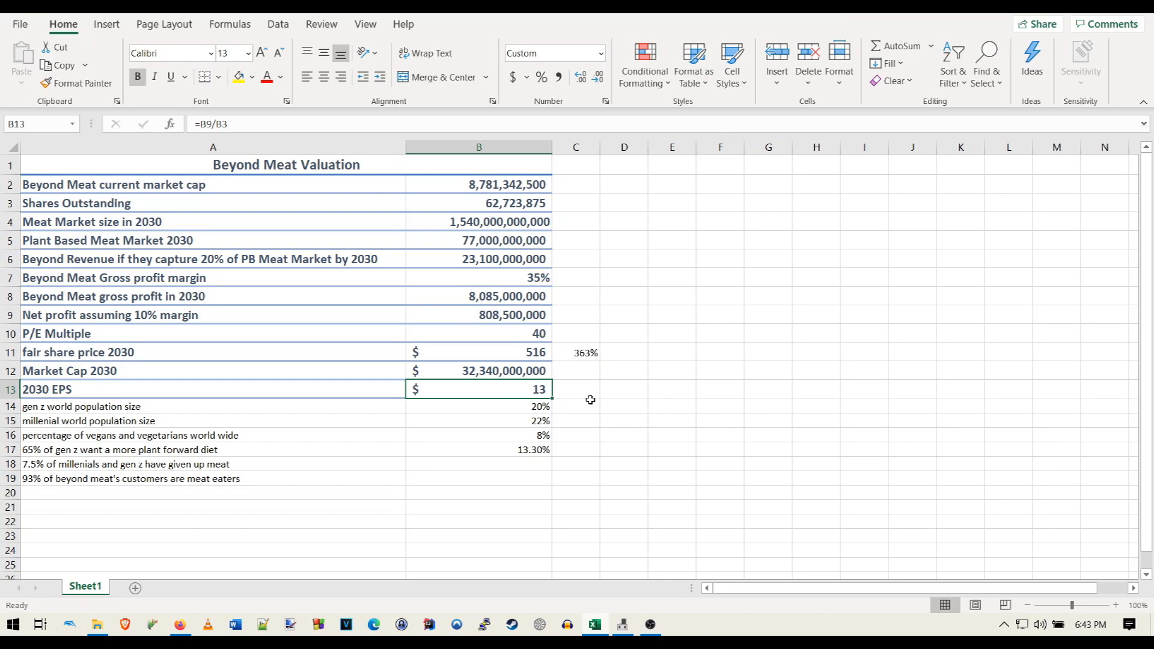
left_click(575, 351)
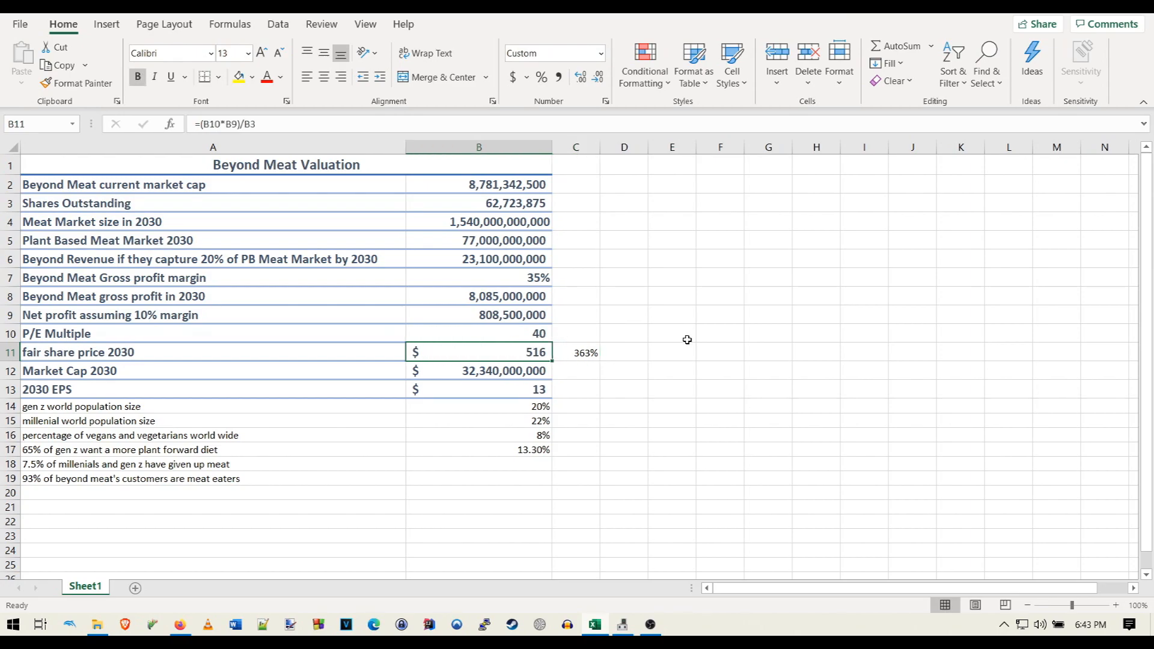
left_click(479, 332)
type("20")
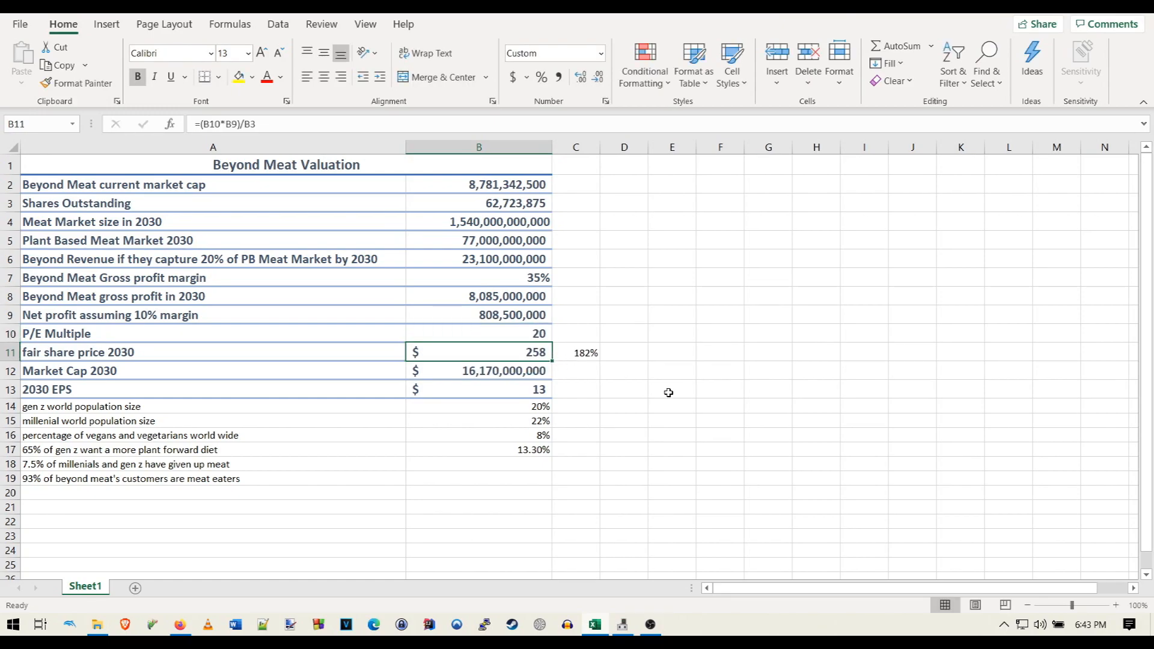
left_click(670, 391)
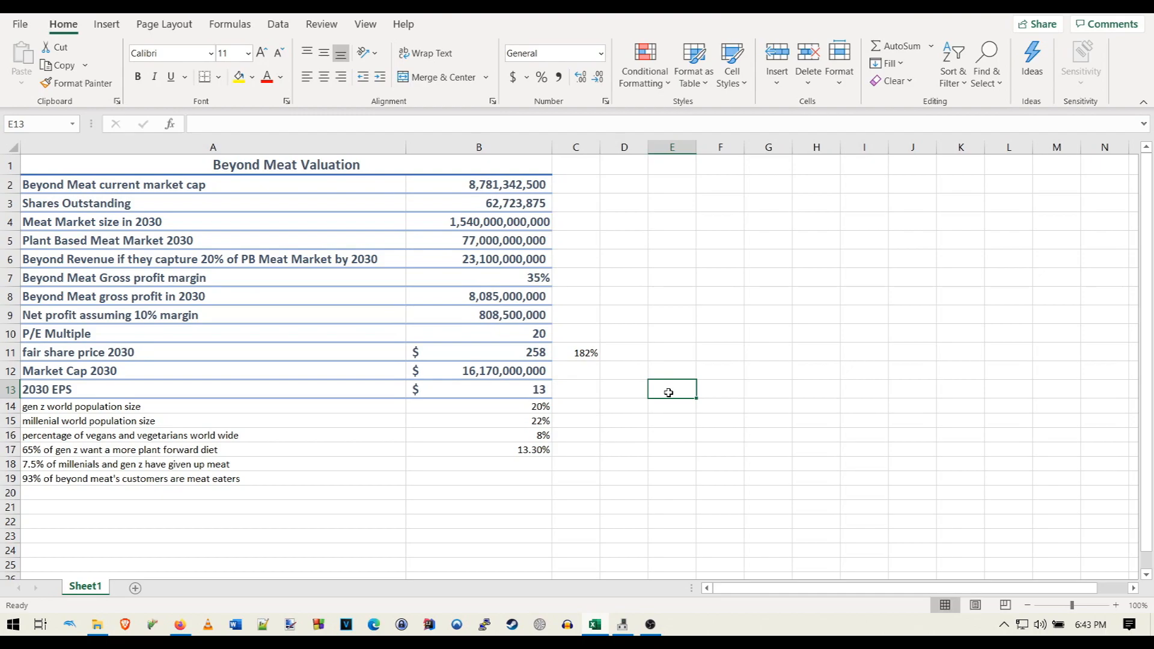
mouse_move(663, 390)
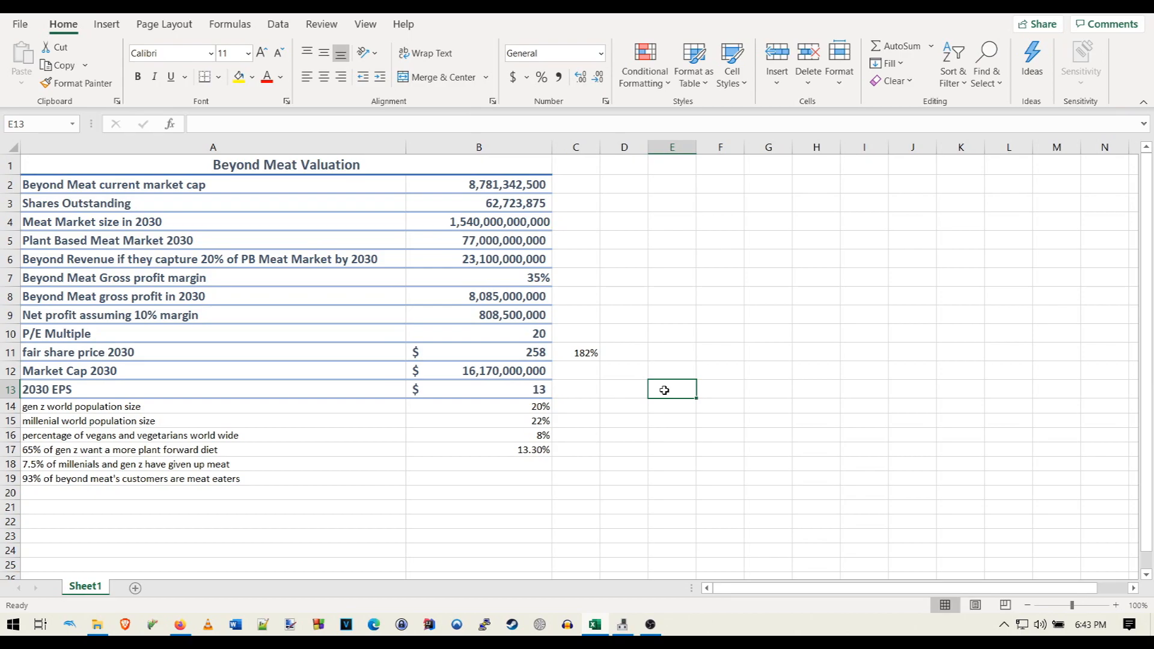
left_click(623, 352)
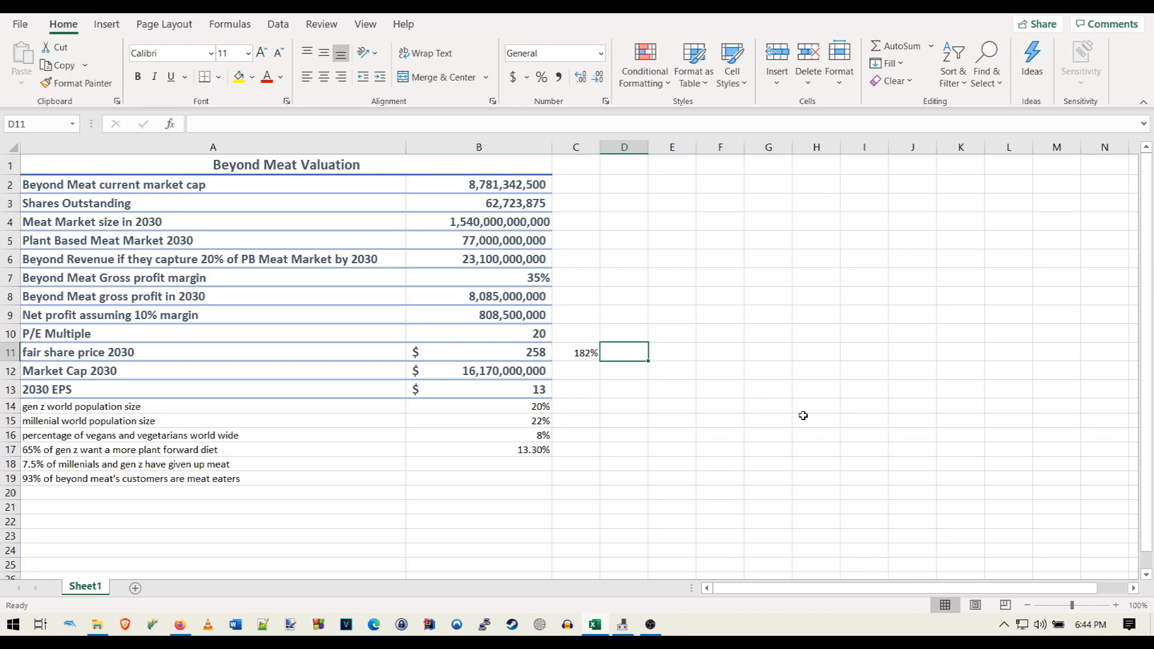
mouse_move(554, 325)
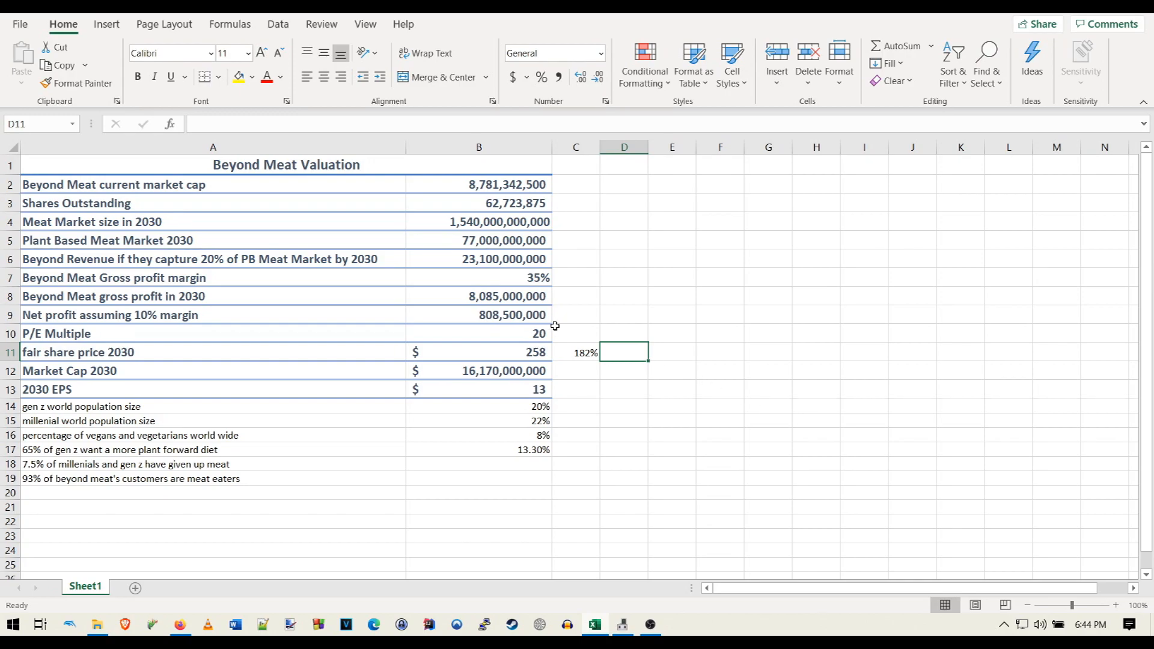
Set the P/E multiple to 40 and shares outstanding to 80,000 (thousands)
type("40")
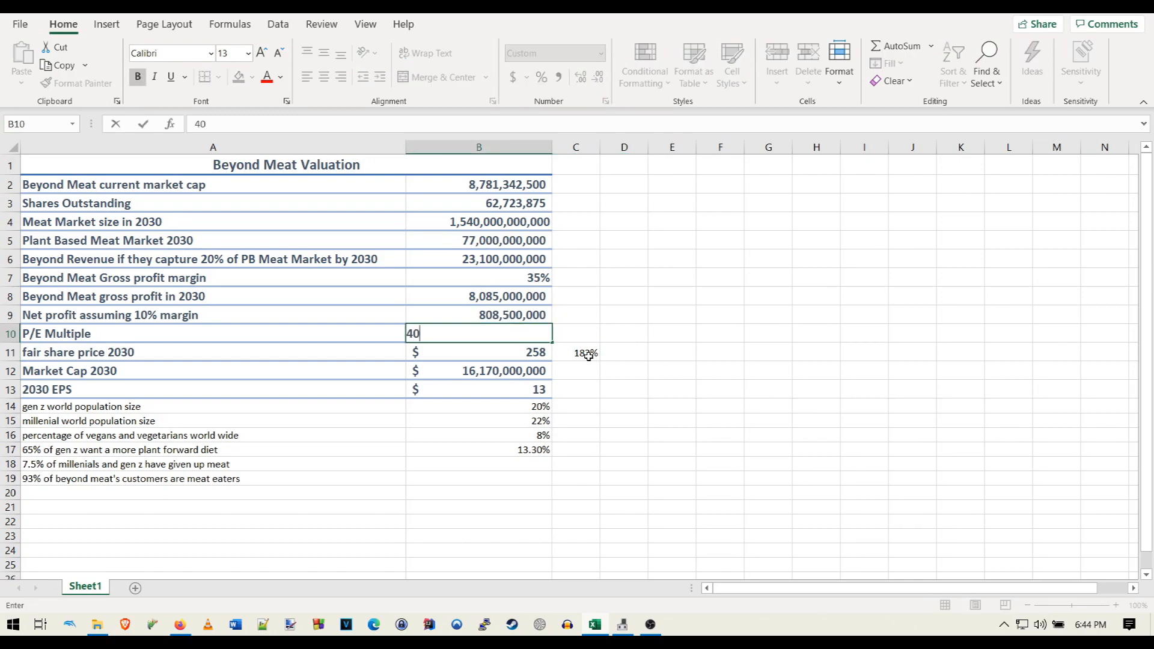
key("Enter")
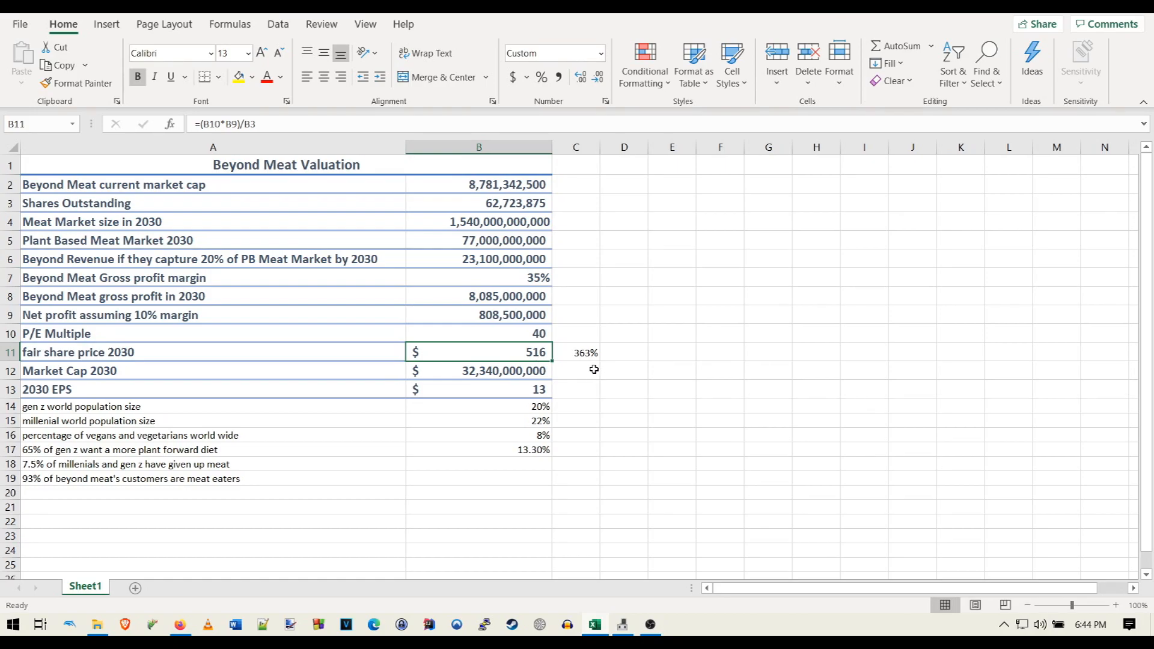
left_click(576, 351)
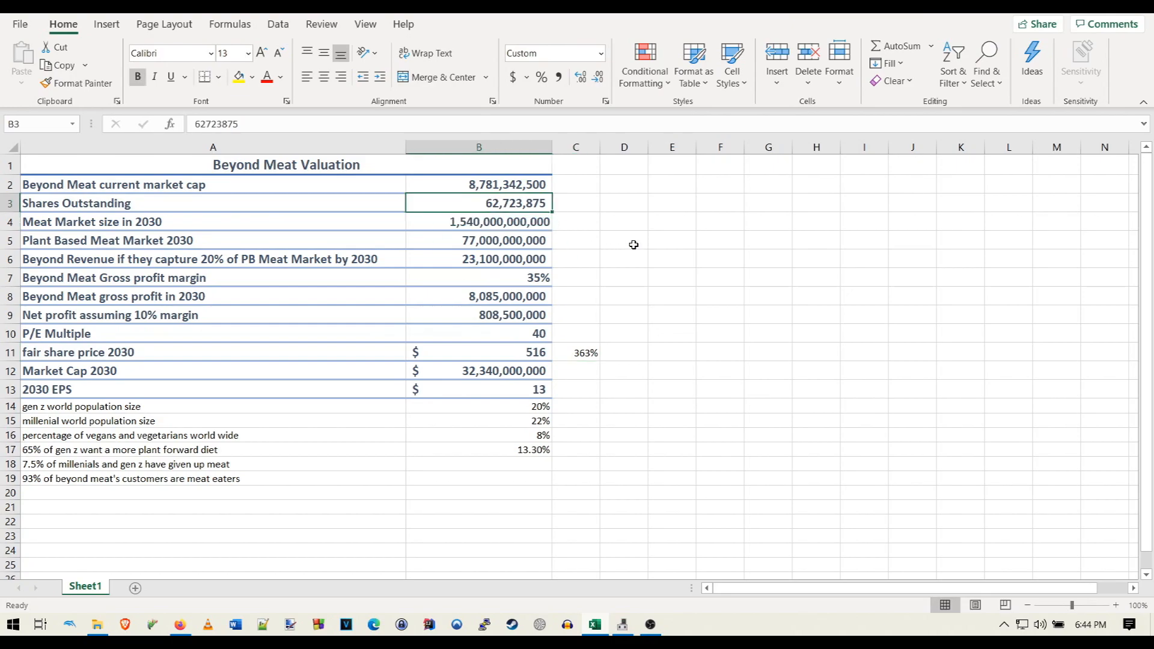
type("80,000,000")
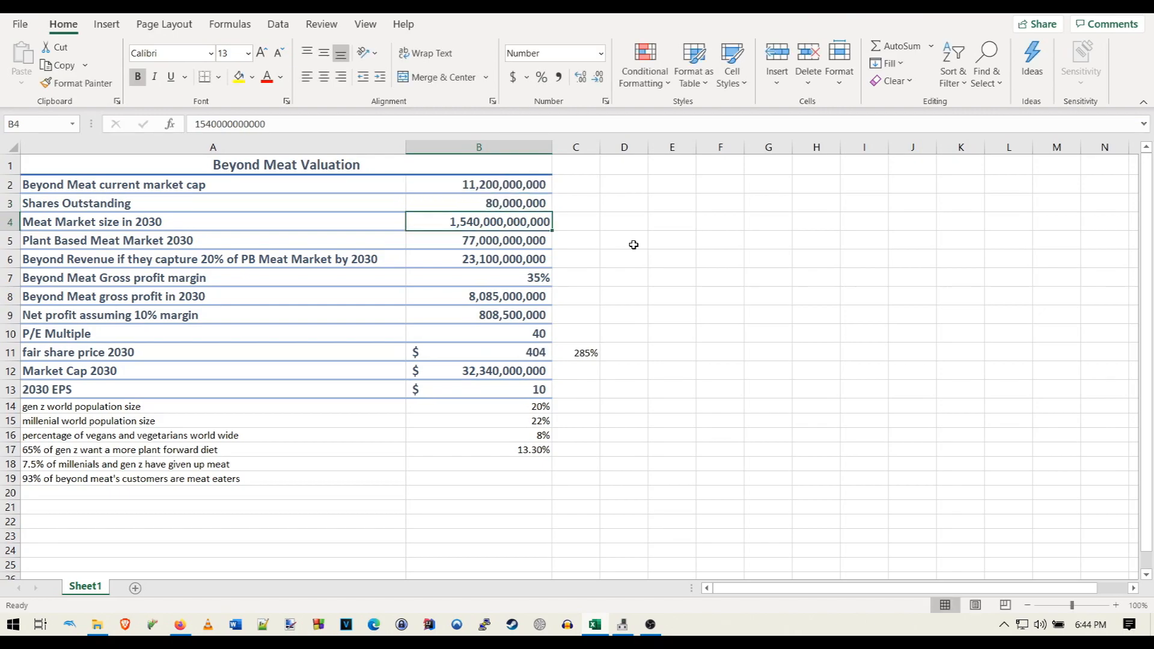
left_click(623, 296)
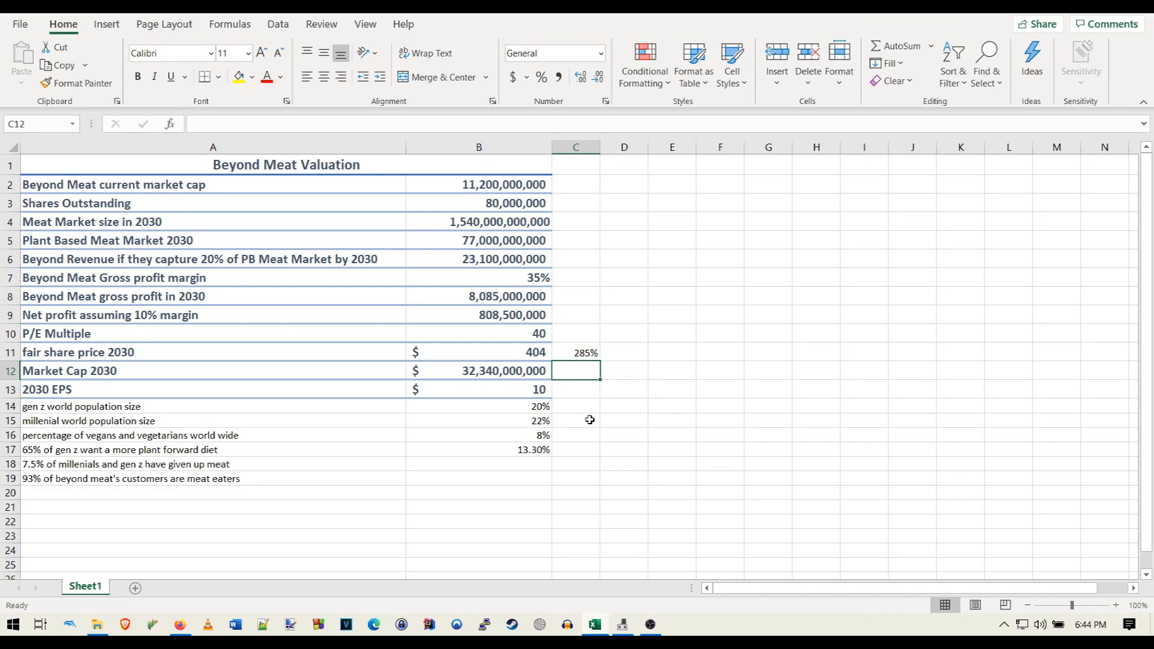
mouse_move(506, 263)
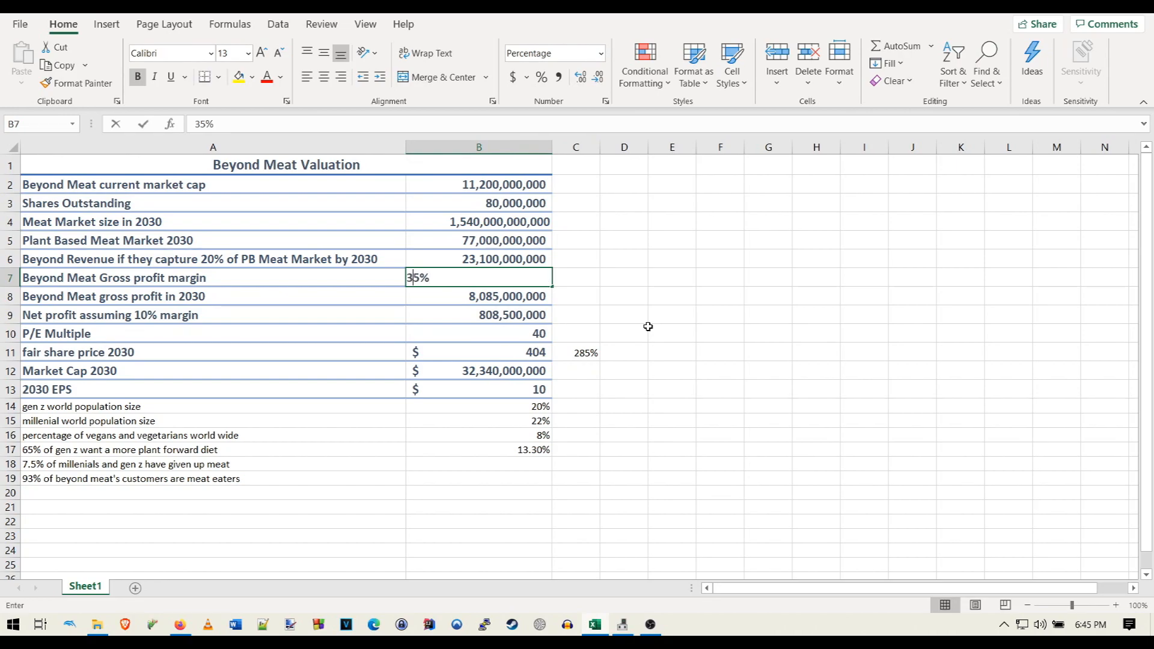
Enter a 45% gross profit margin and type 30 as the P/E multiple
type("45%")
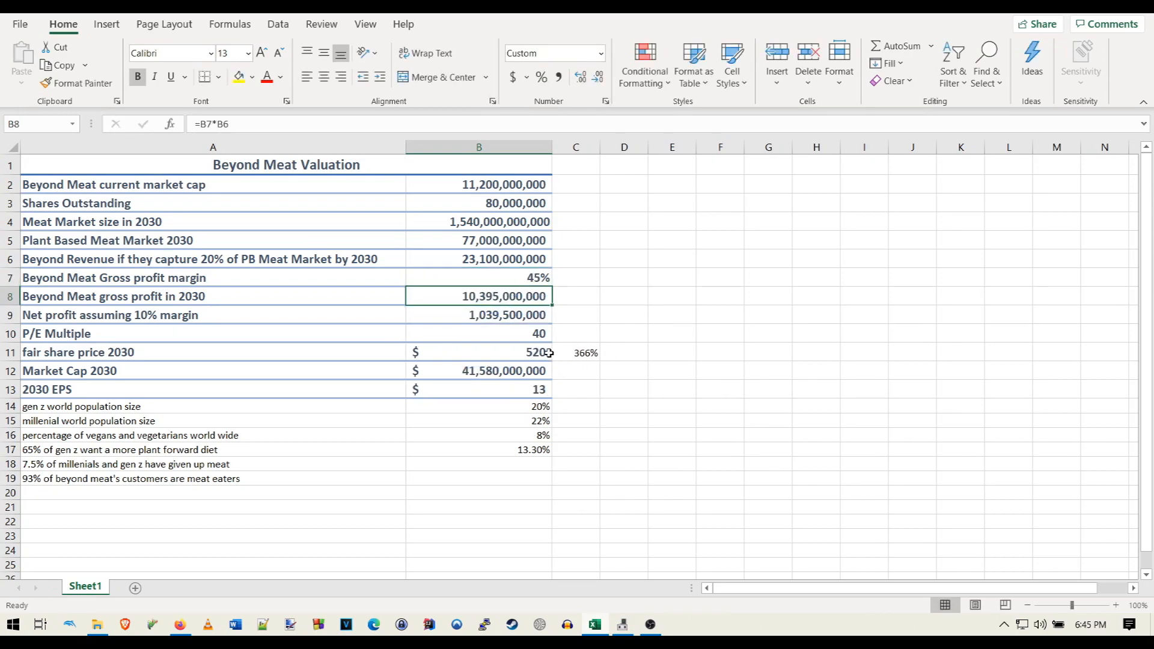
left_click(478, 352)
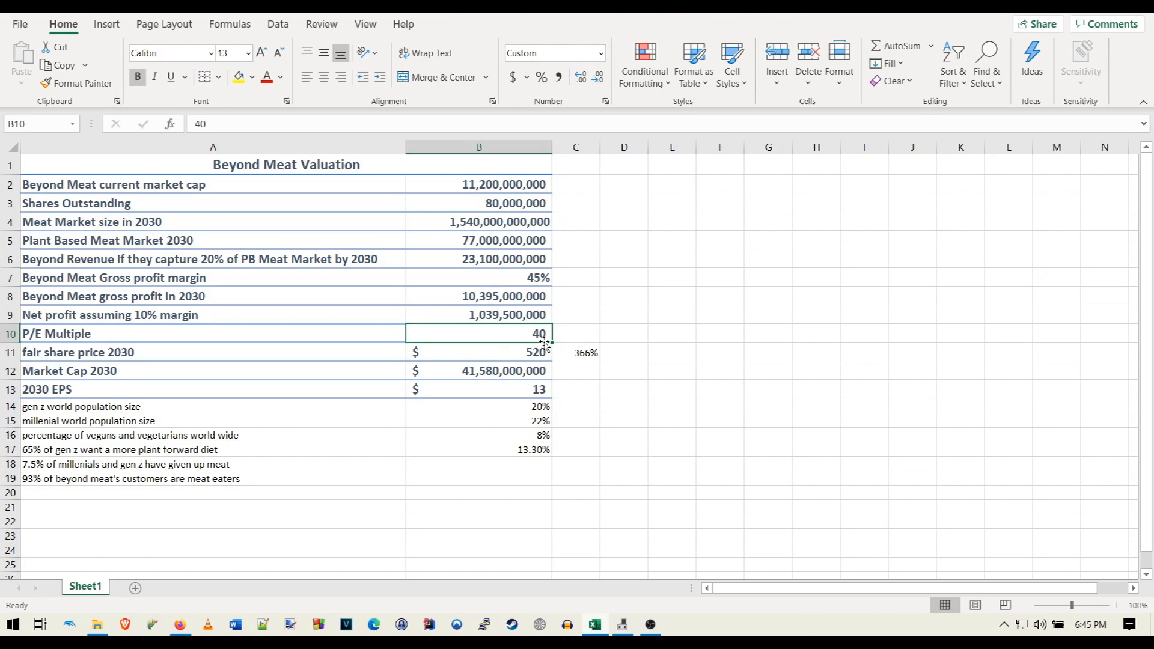
type("30")
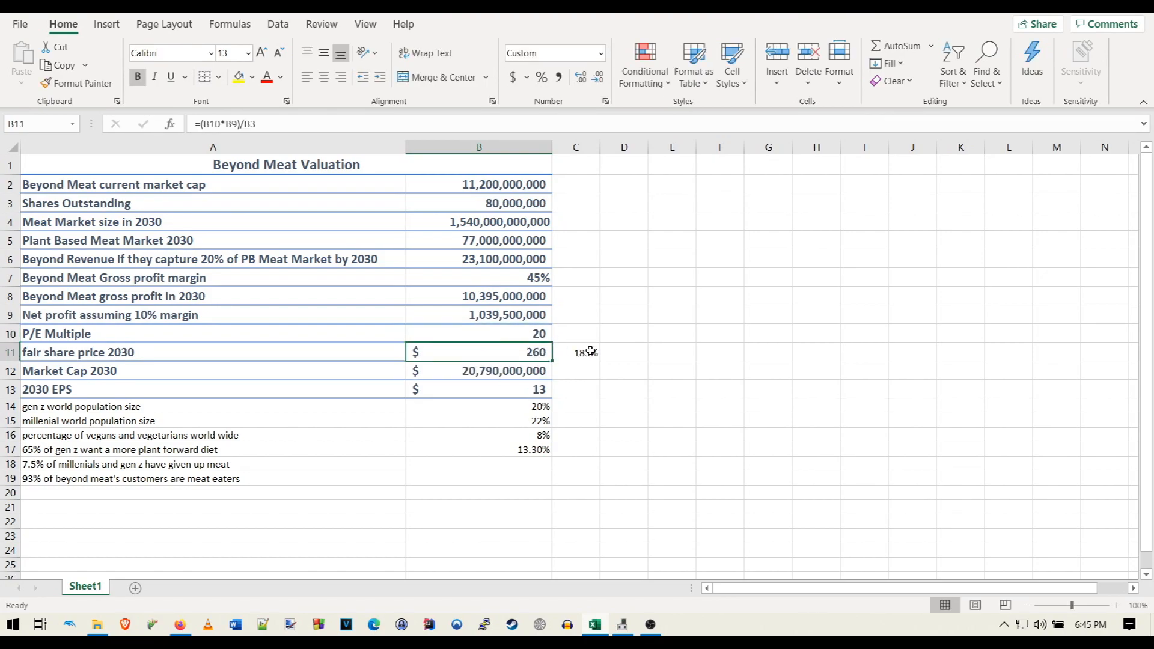
left_click(576, 390)
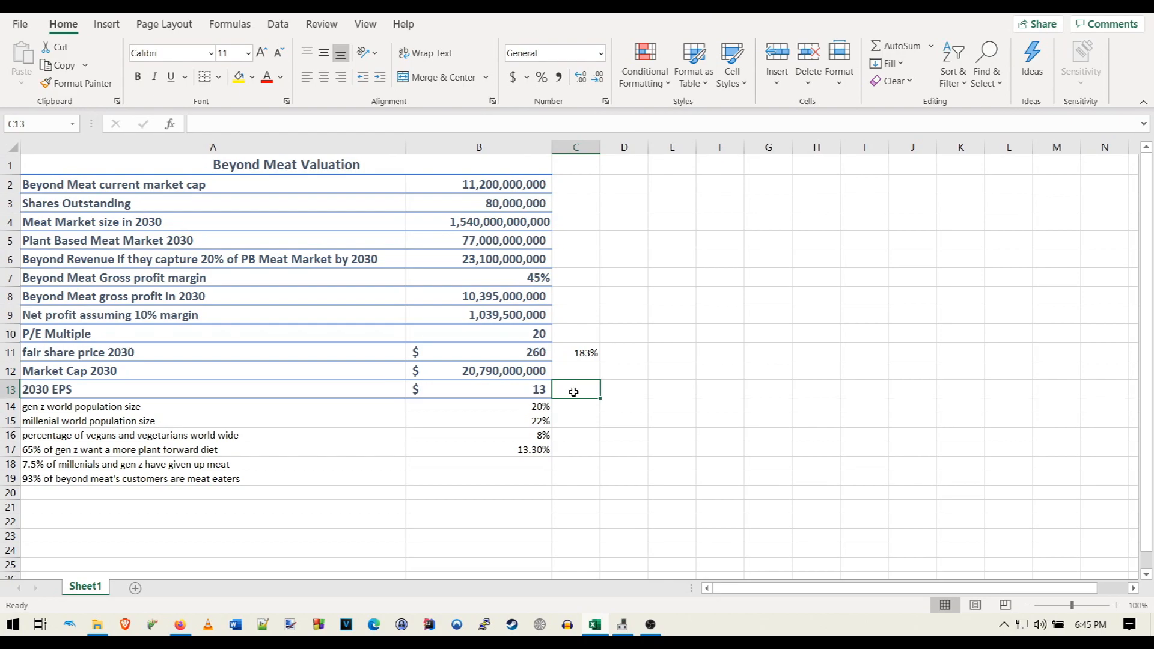
left_click(477, 352)
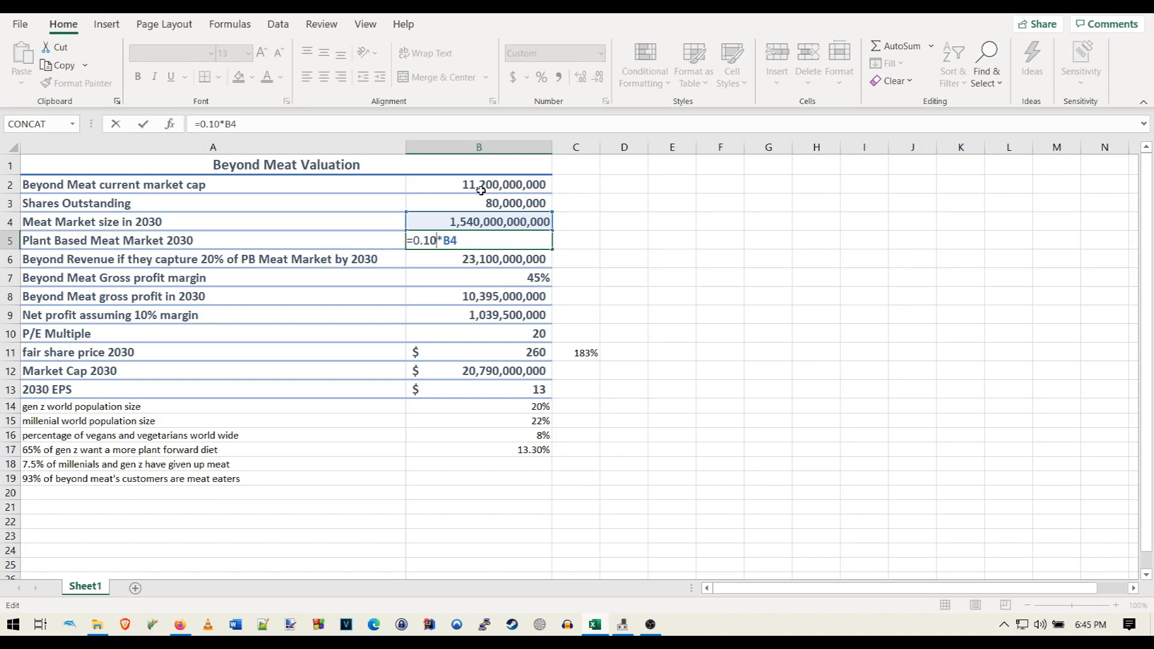
Confirm the 10% plant-based market formula and set the P/E multiple to 40
key("Enter")
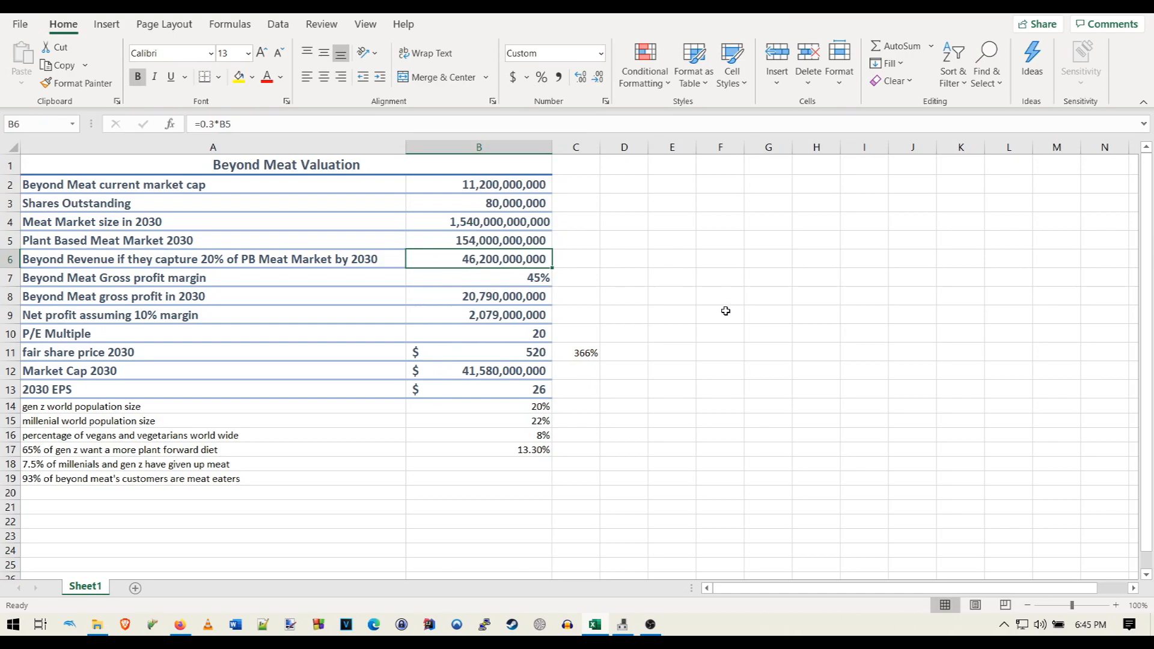
left_click(477, 278)
type("35")
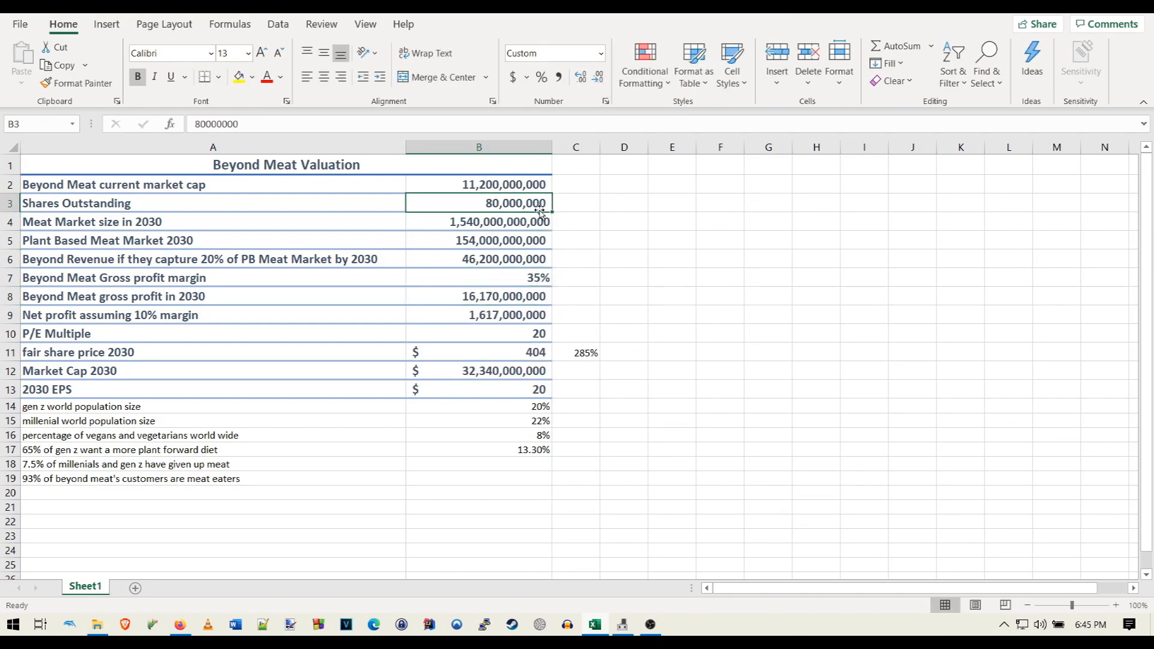
mouse_move(591, 348)
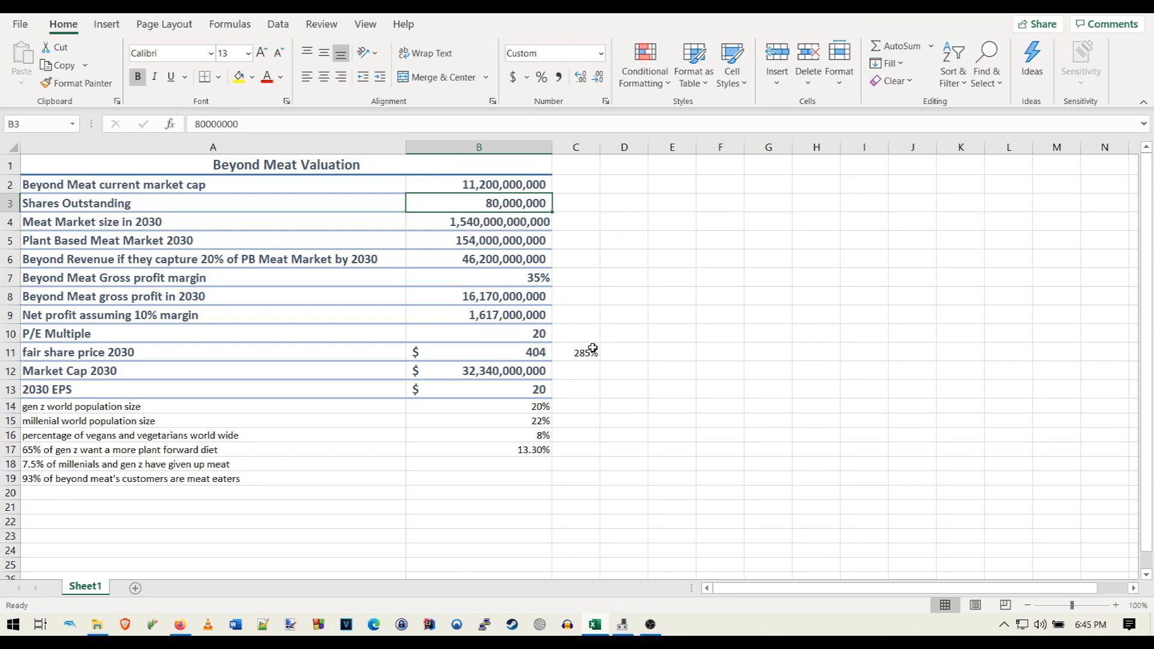
left_click(478, 334)
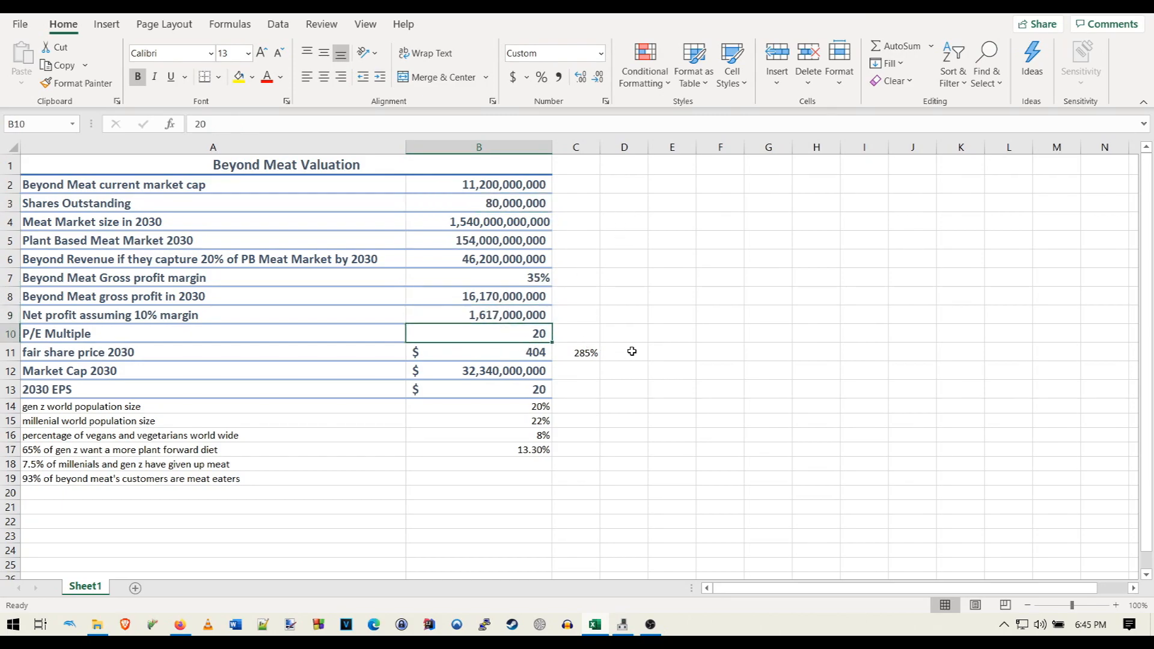
type("40")
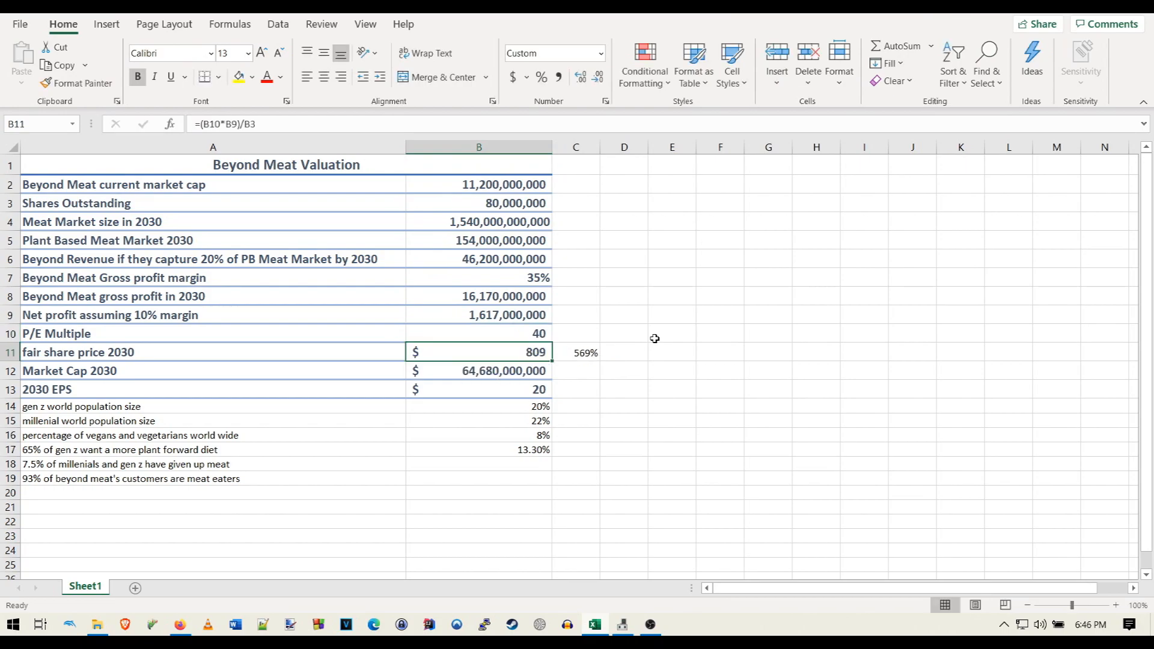
left_click(576, 370)
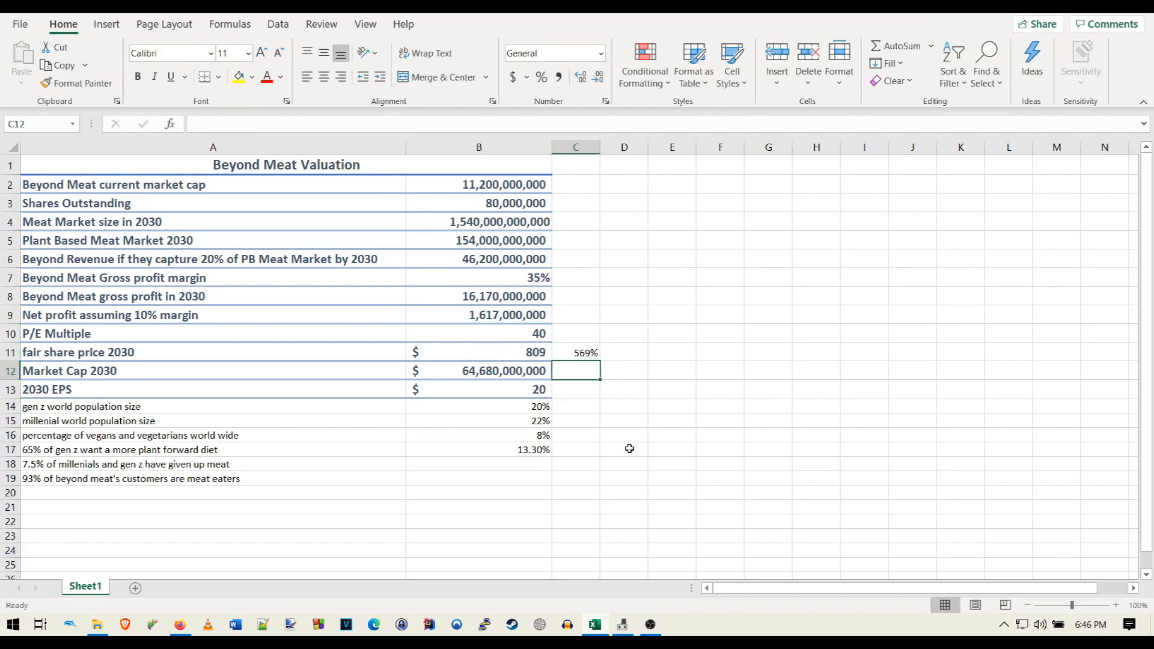
mouse_move(448, 298)
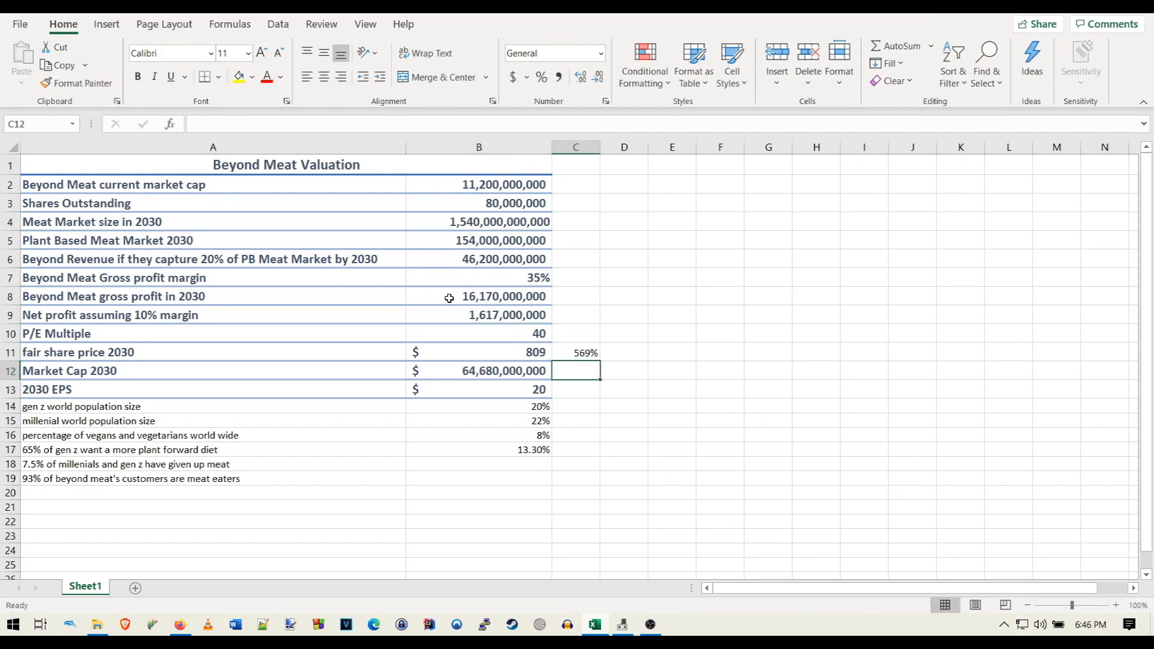
Inspect the gross profit, net profit and market cap formulas
left_click(479, 296)
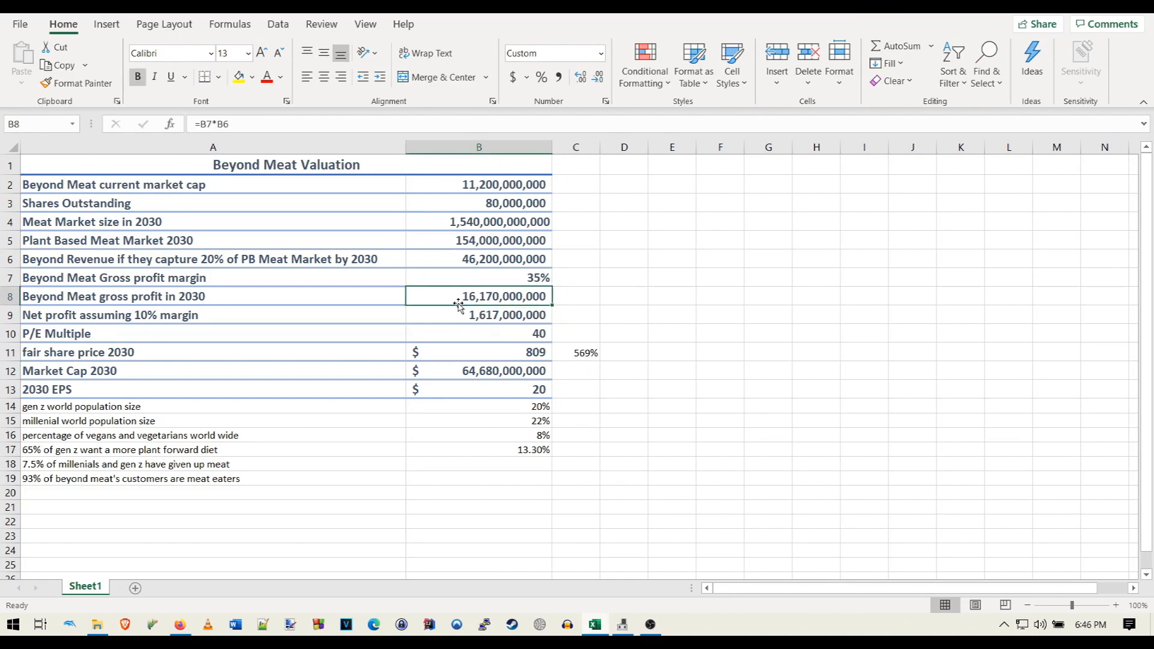
left_click(479, 314)
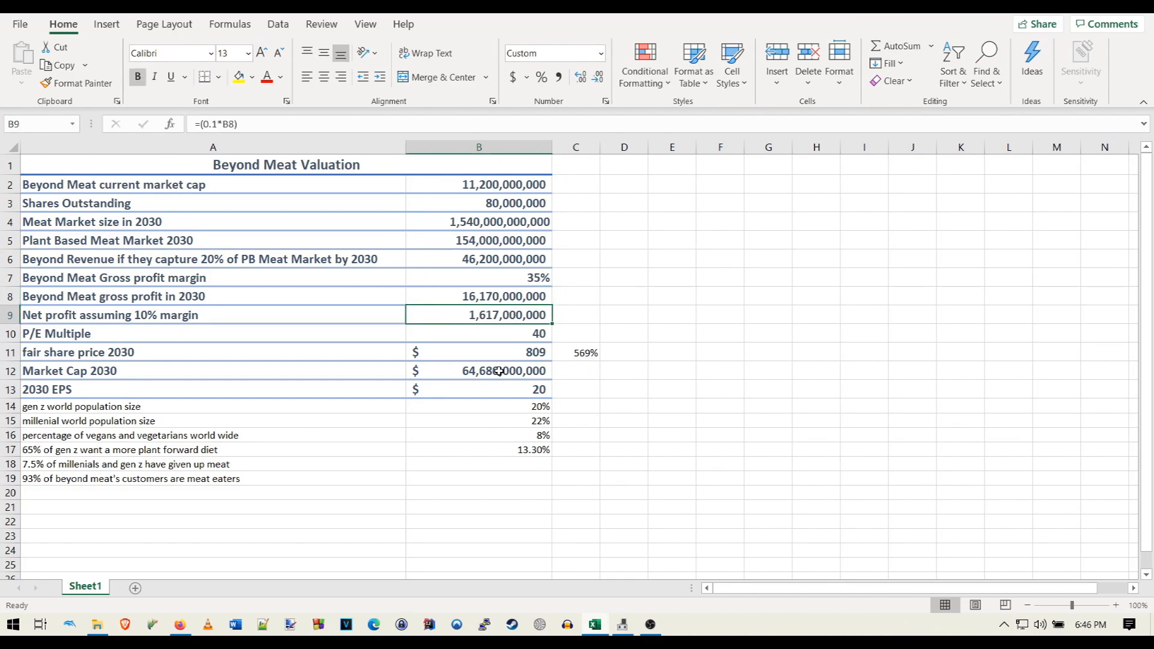
left_click(478, 371)
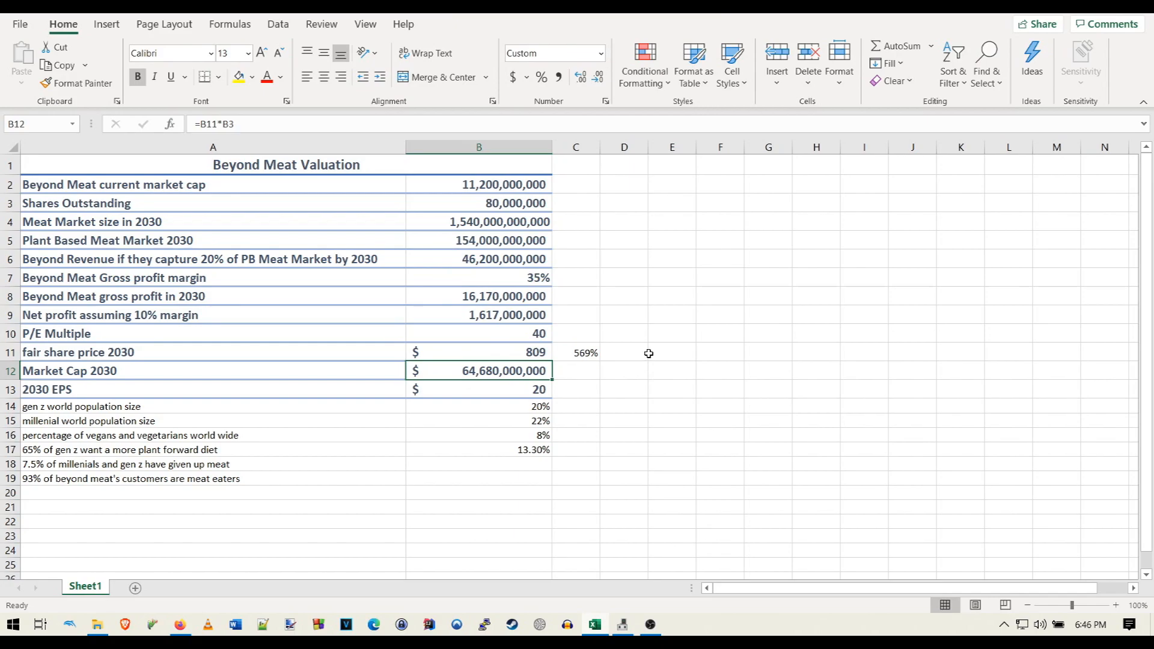
left_click(478, 278)
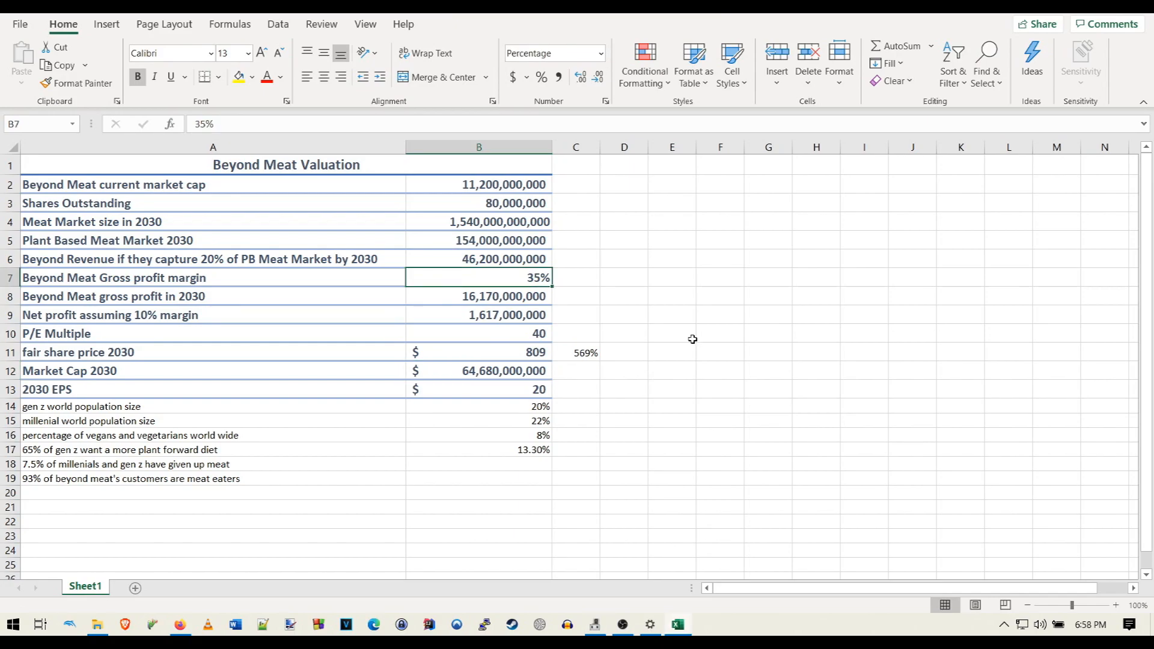
Try a 50% gross margin and check the recalculated fair share price
type("50%")
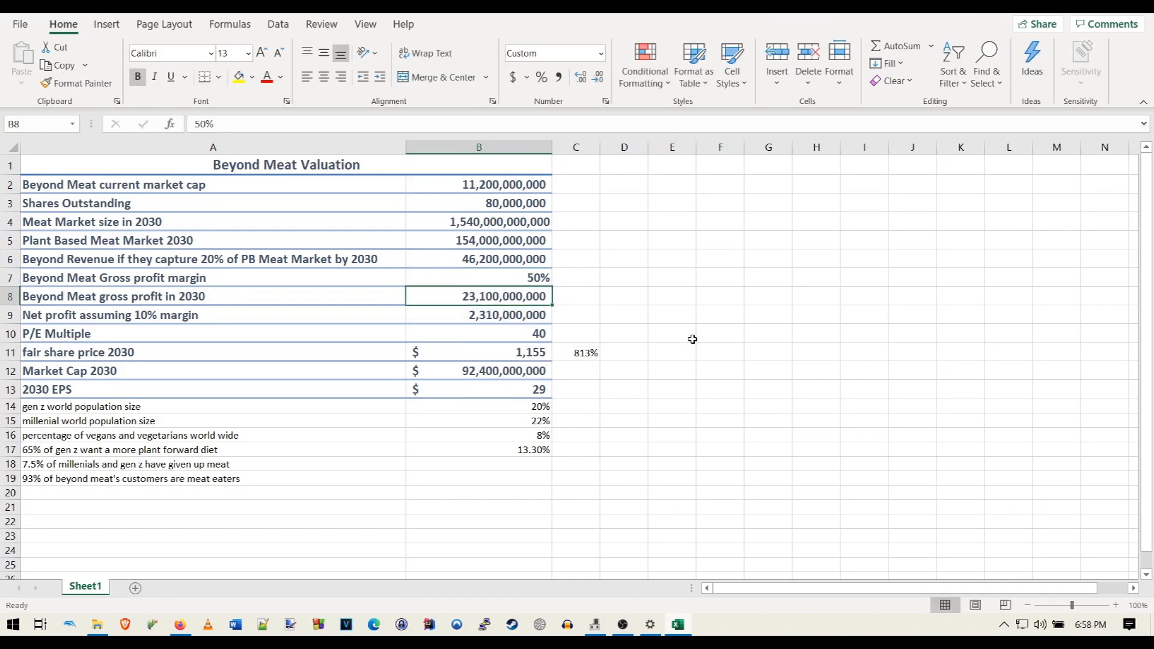
left_click(479, 352)
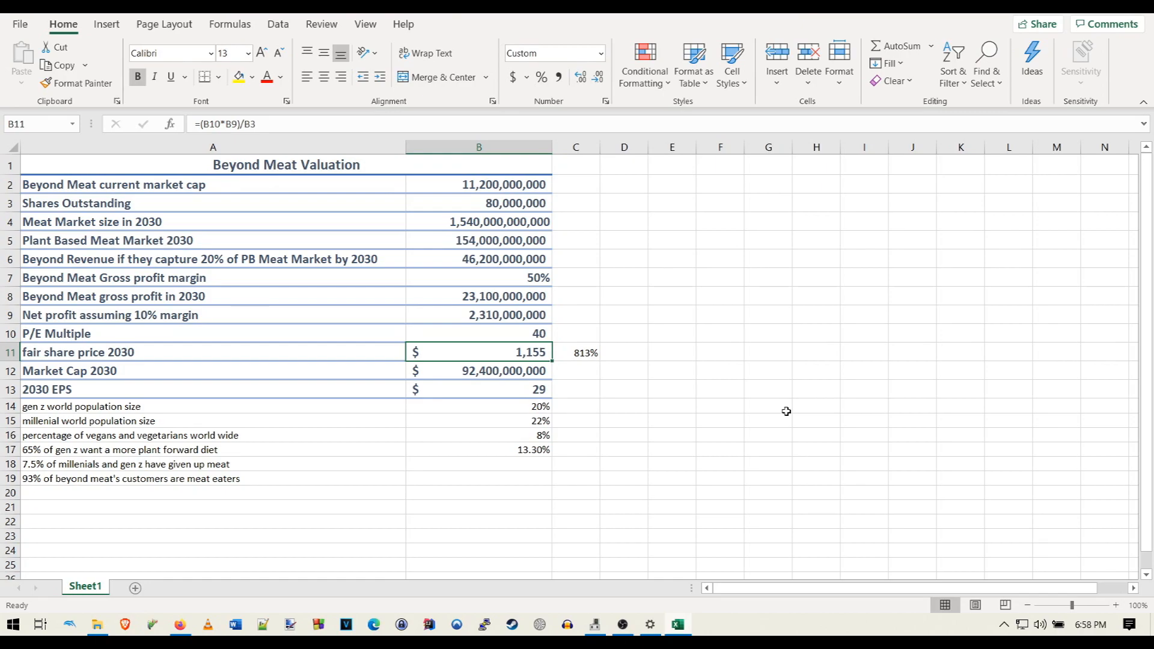
left_click(479, 278)
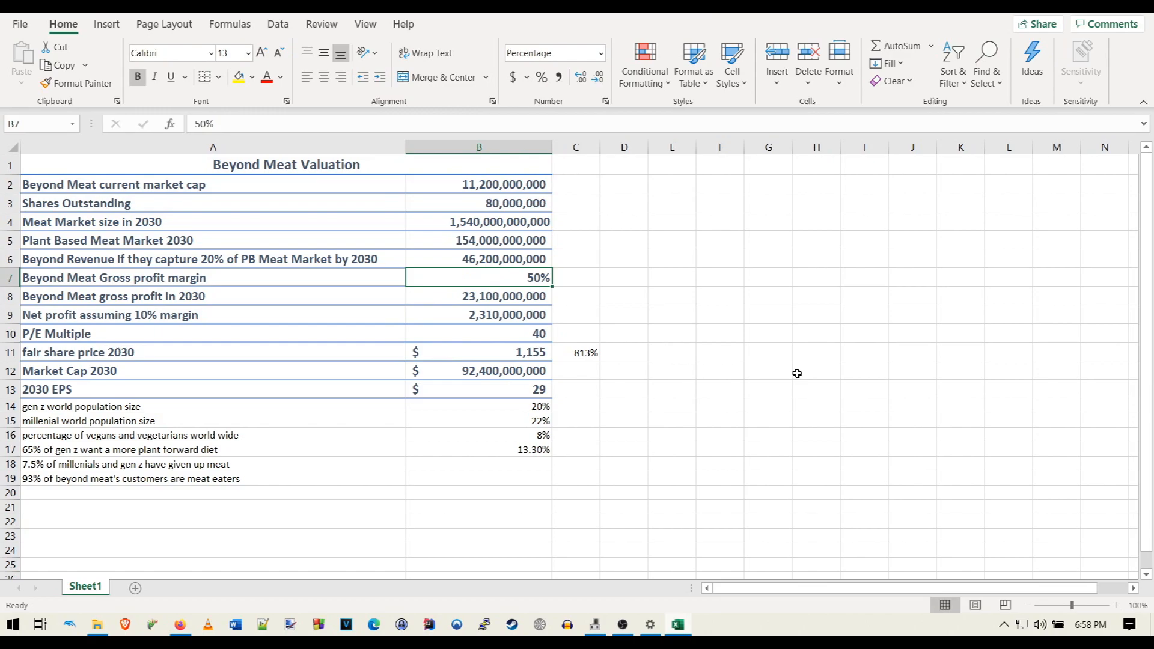
Settle on a 45% gross margin and review the plant-based market formula
type("45%")
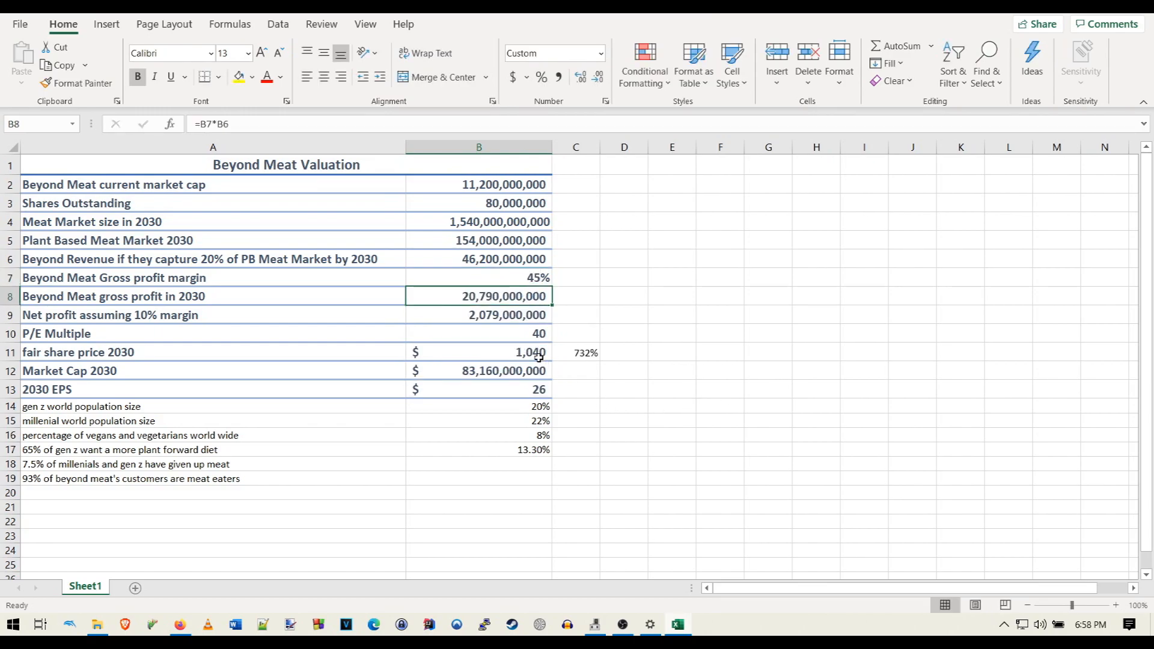
left_click(478, 278)
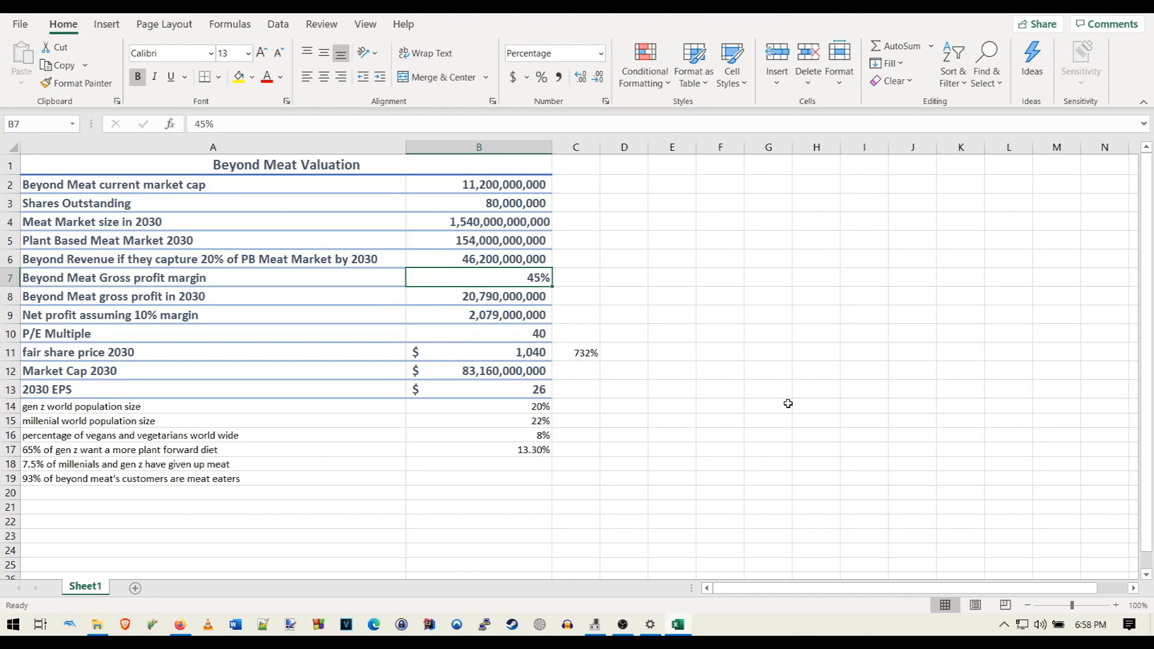
left_click(479, 240)
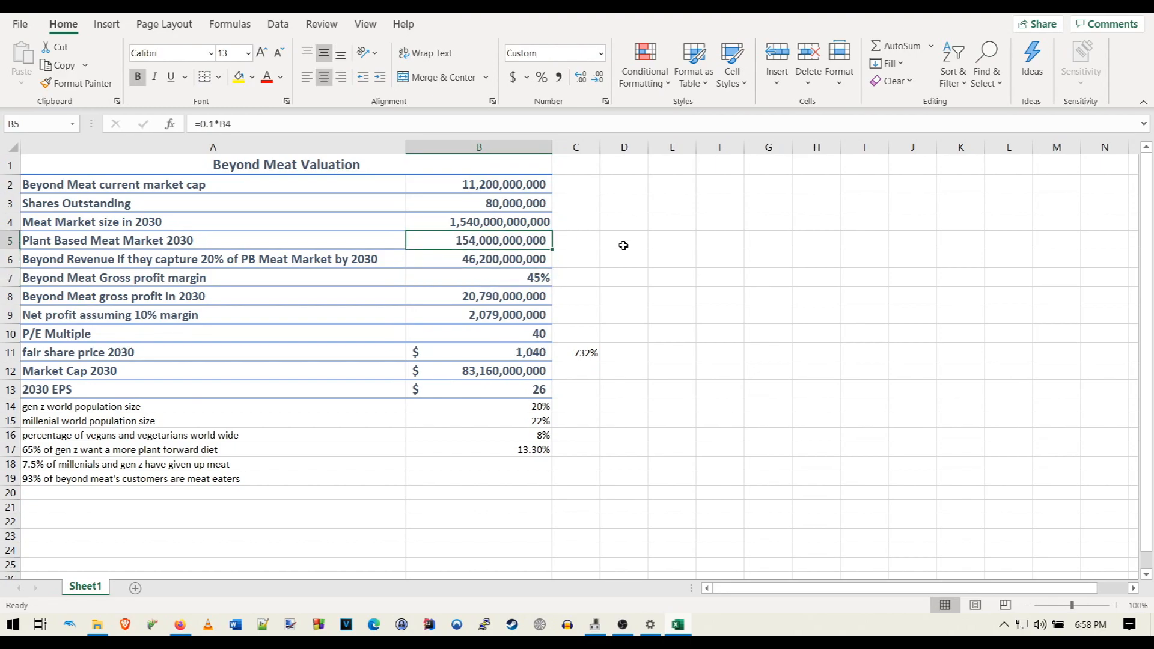
double_click(478, 240)
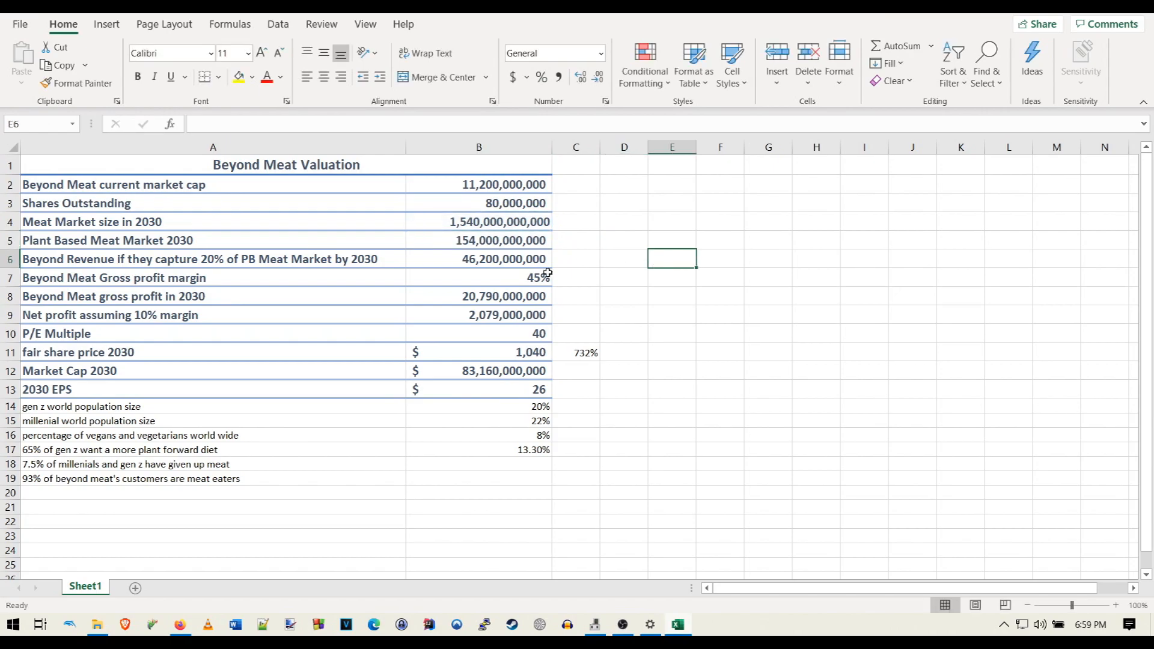
Enter a 6% margin and test =0.05*B4 as the plant-based market formula
type("6%")
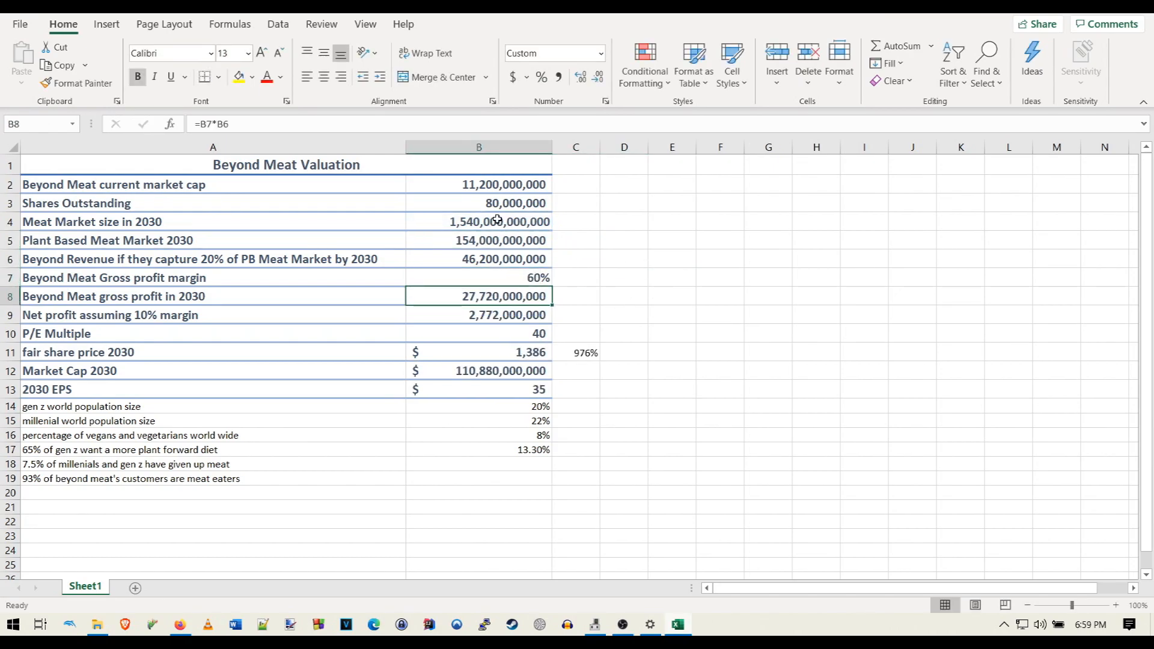
left_click(479, 240)
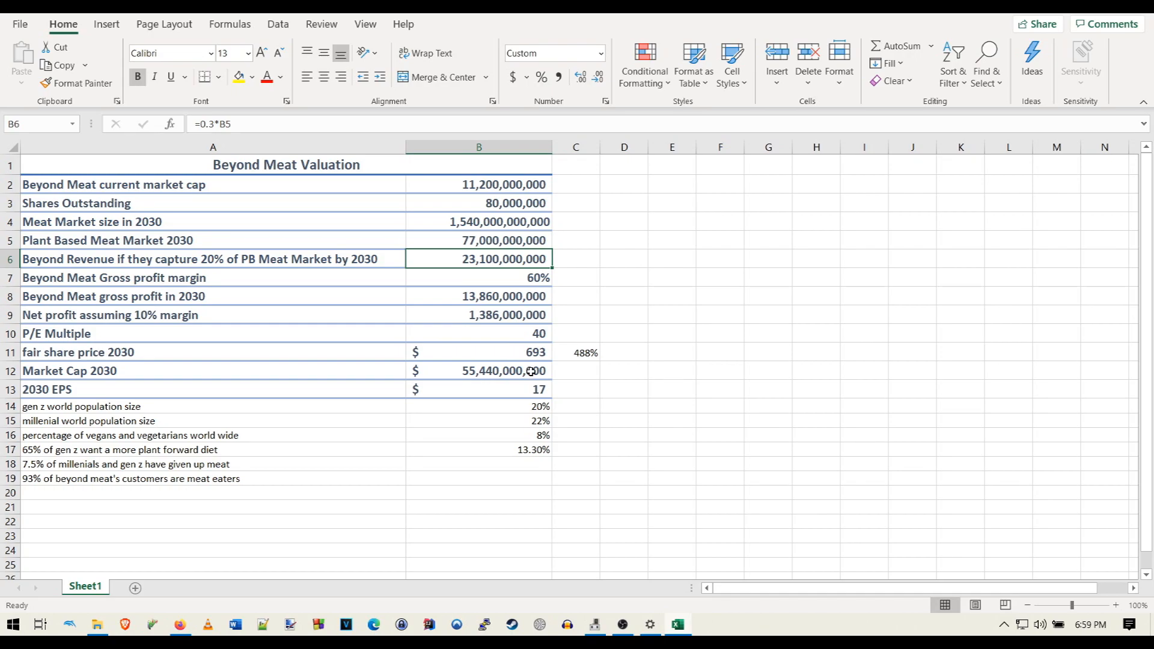
left_click(478, 333)
type("20")
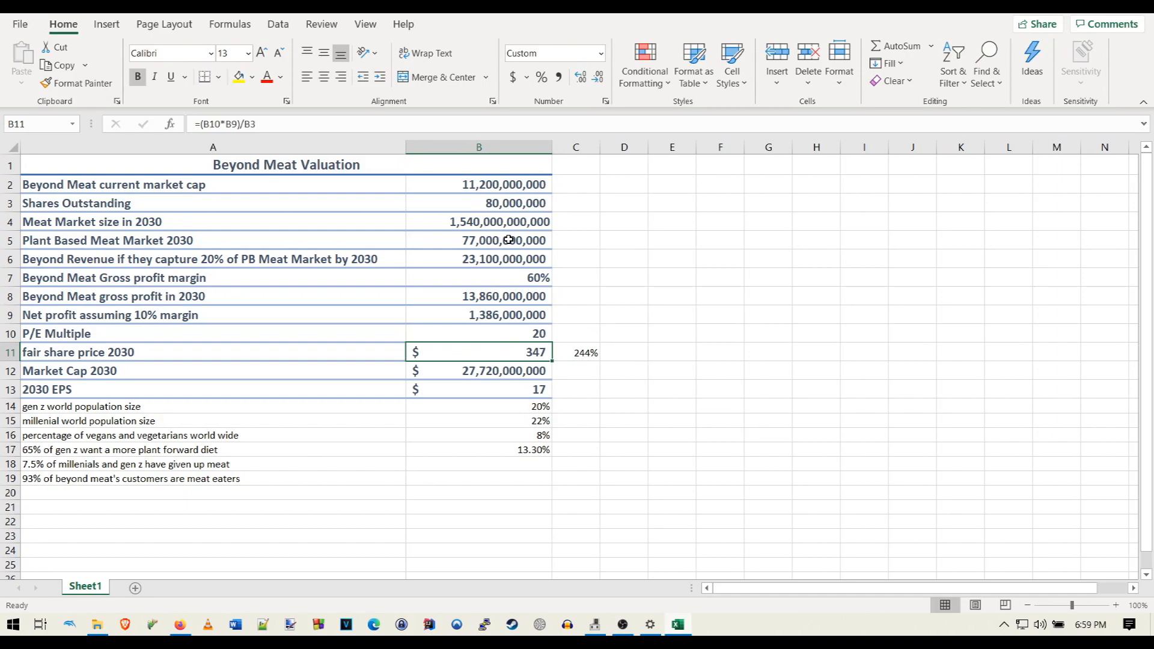
type("=0.05*B4")
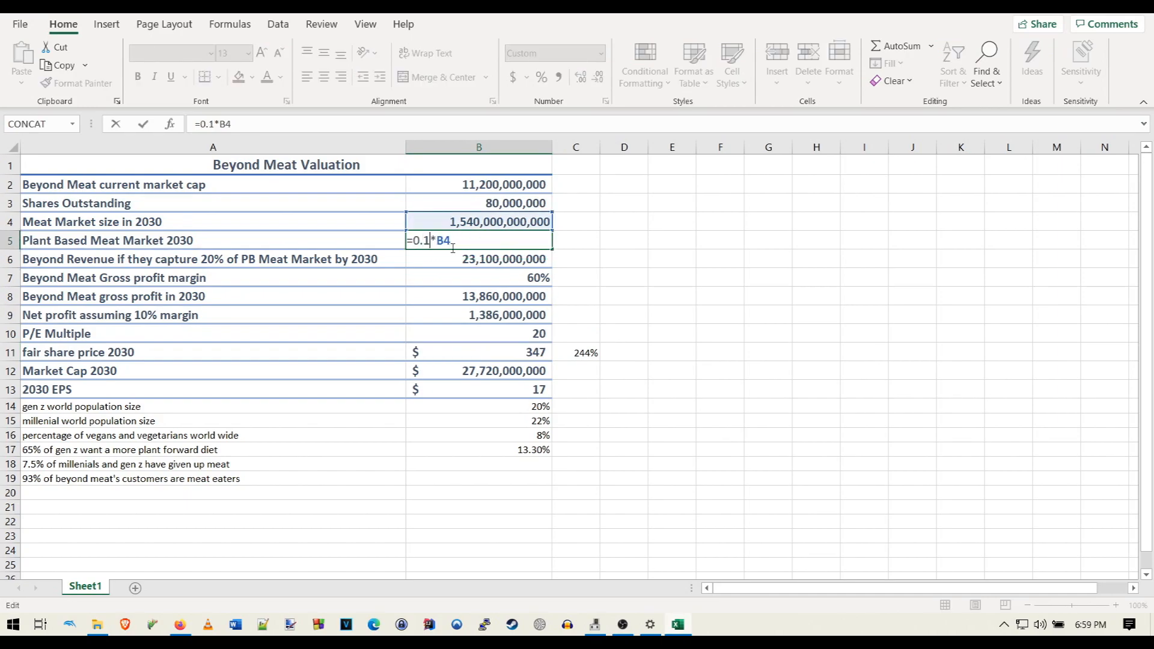
key("Enter")
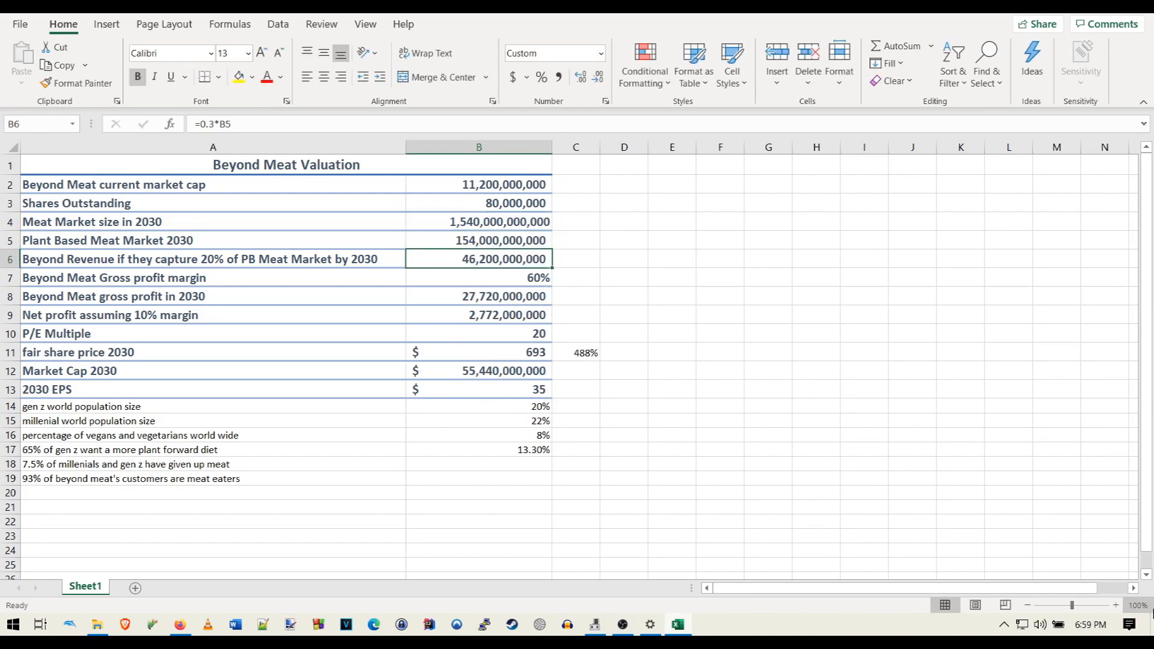